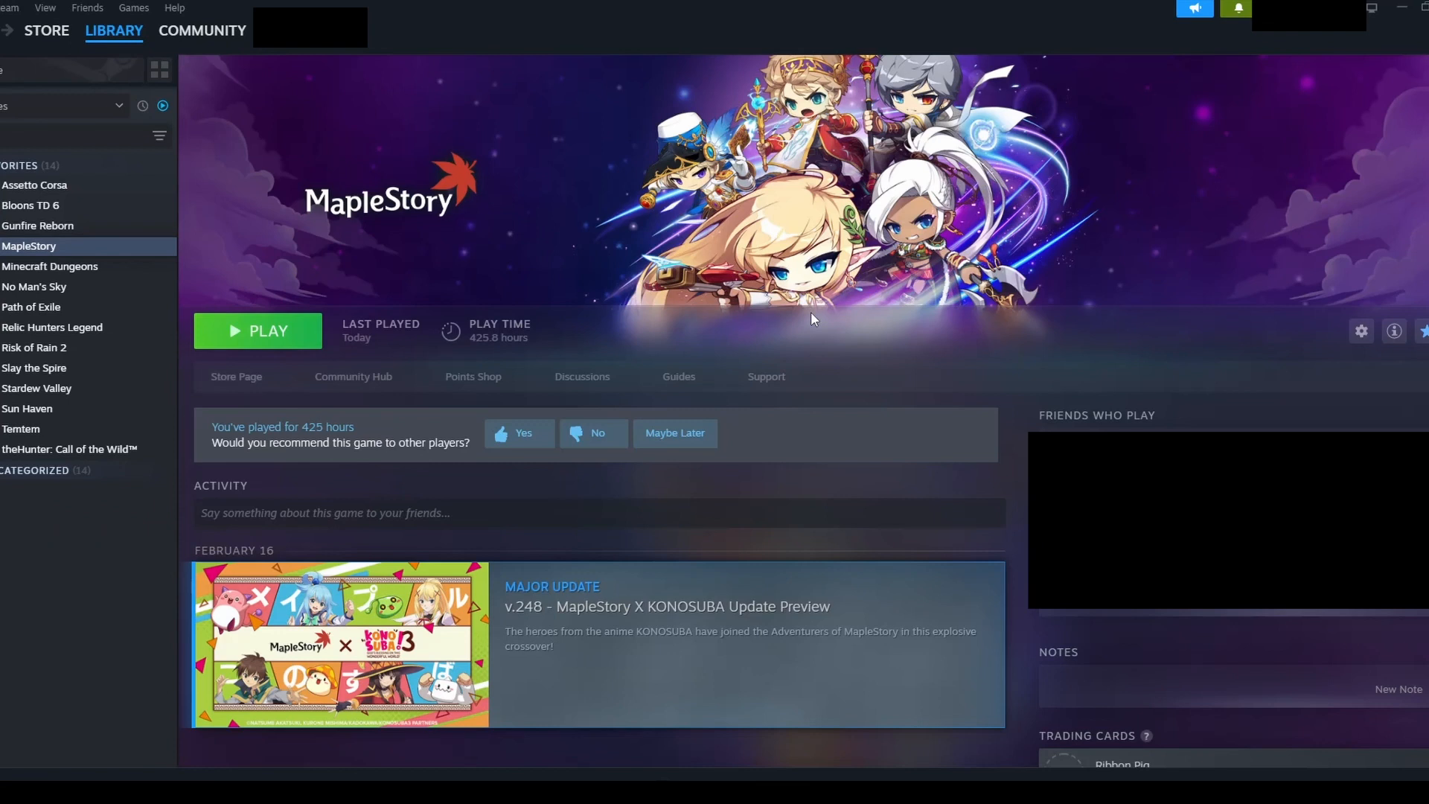
Choose Add a Non-Steam Game from the Add a Game menu to list installed programs.
click(44, 768)
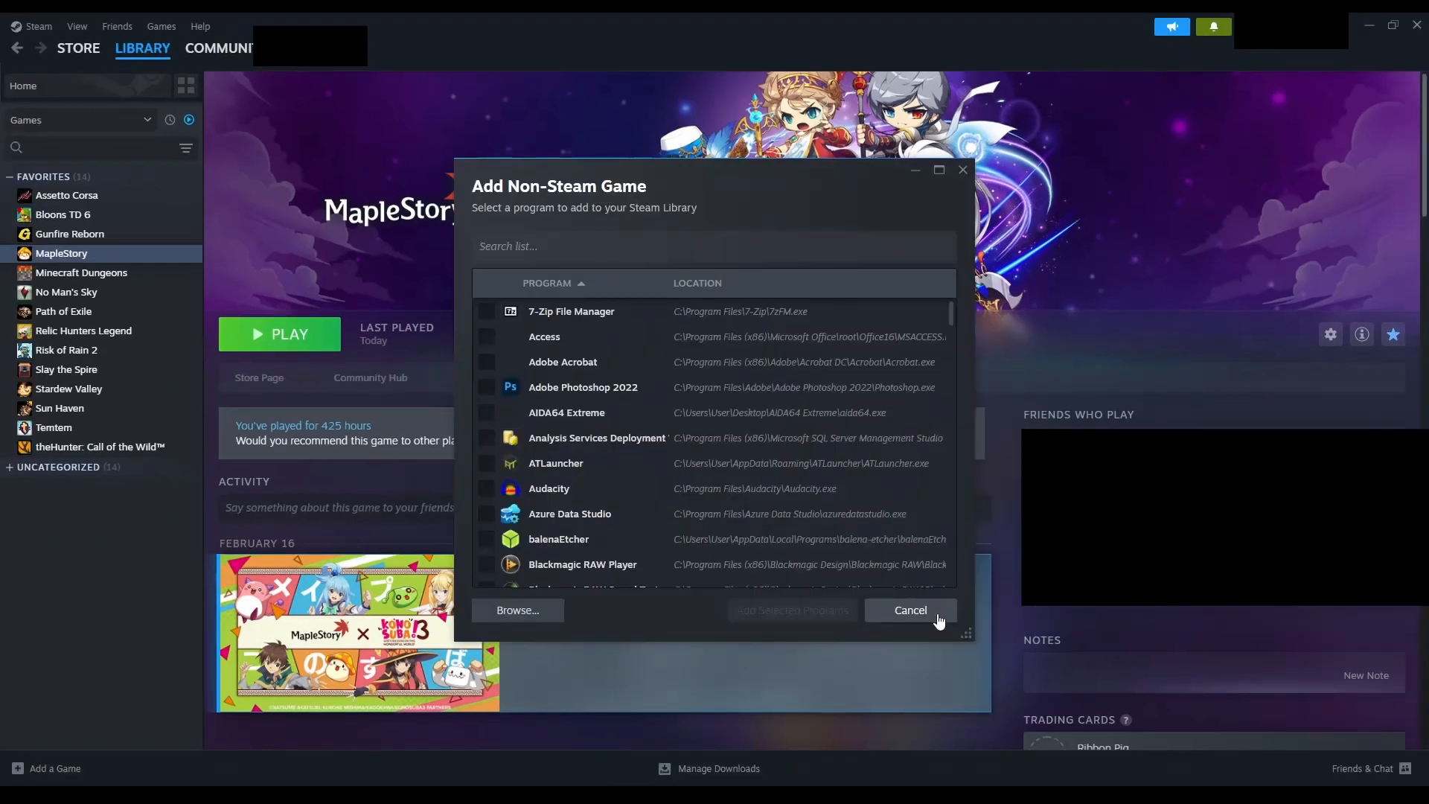
click(909, 610)
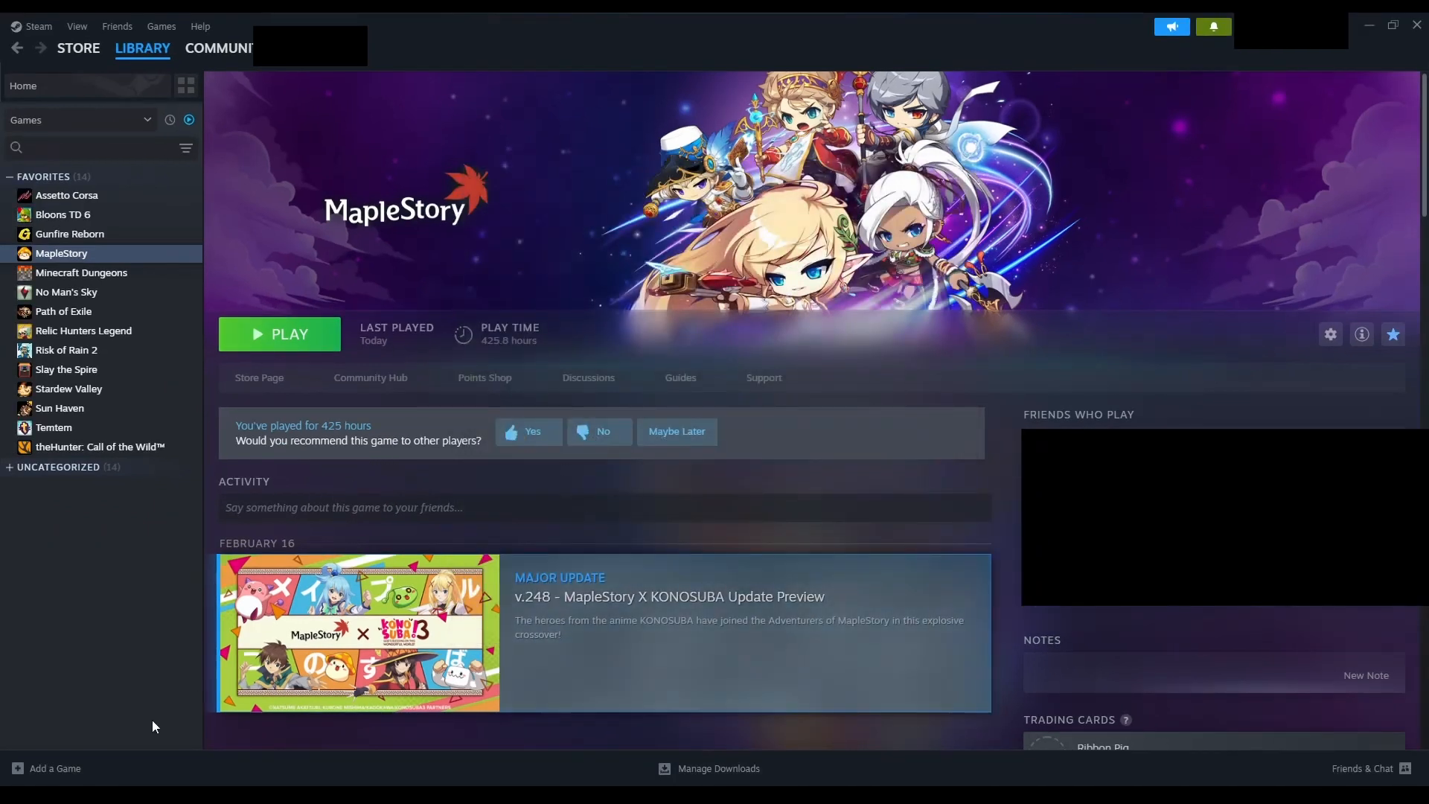
mouse_move(543, 506)
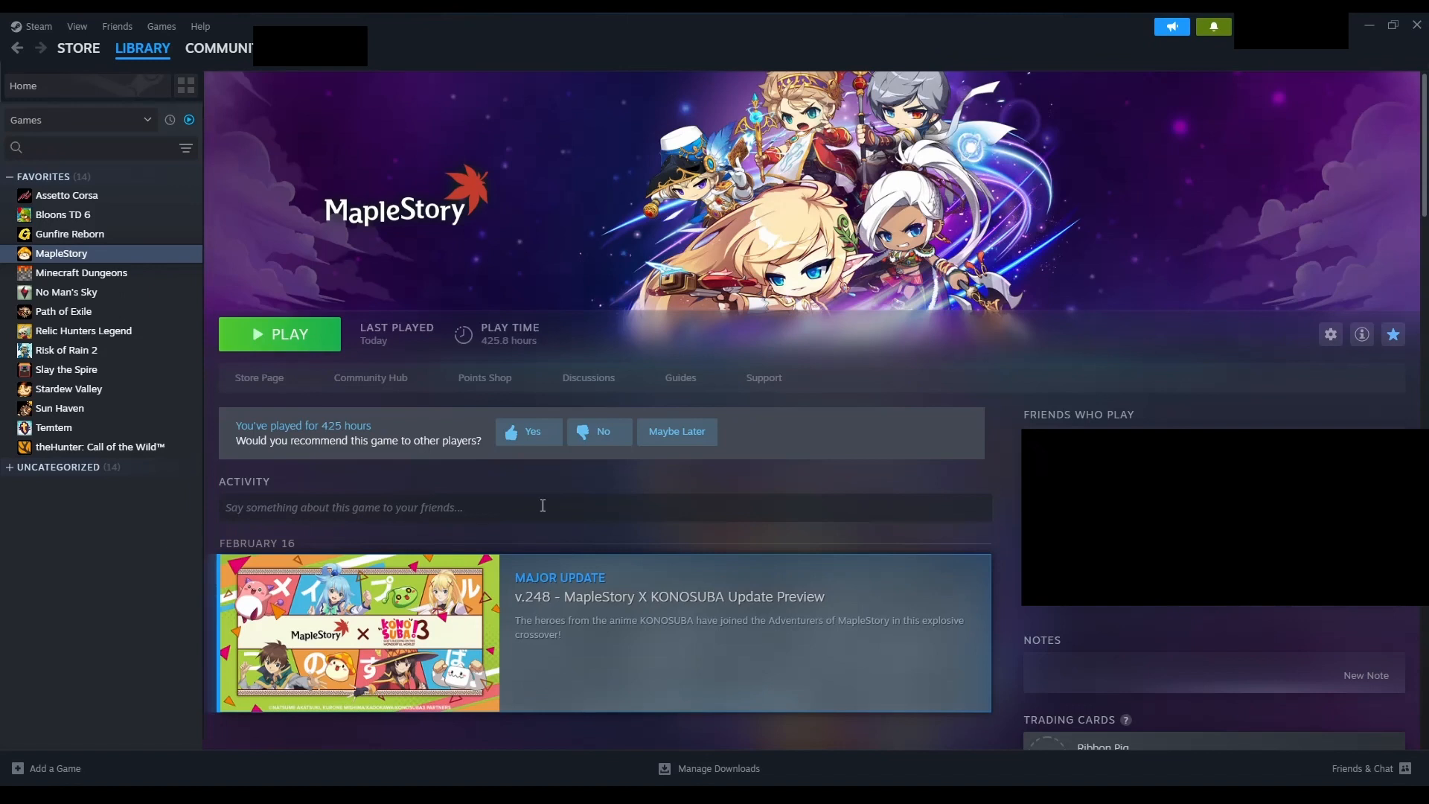
click(52, 768)
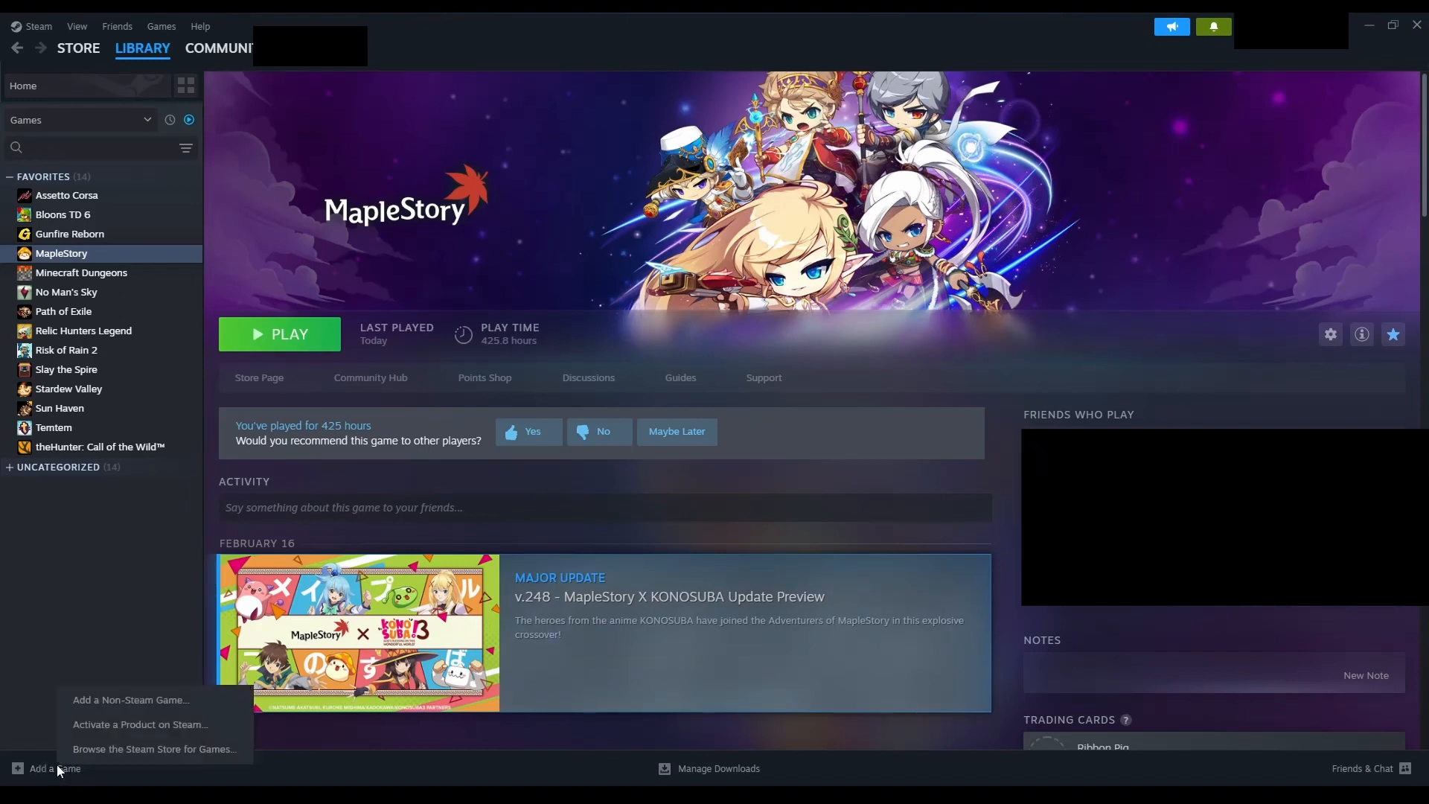
click(131, 699)
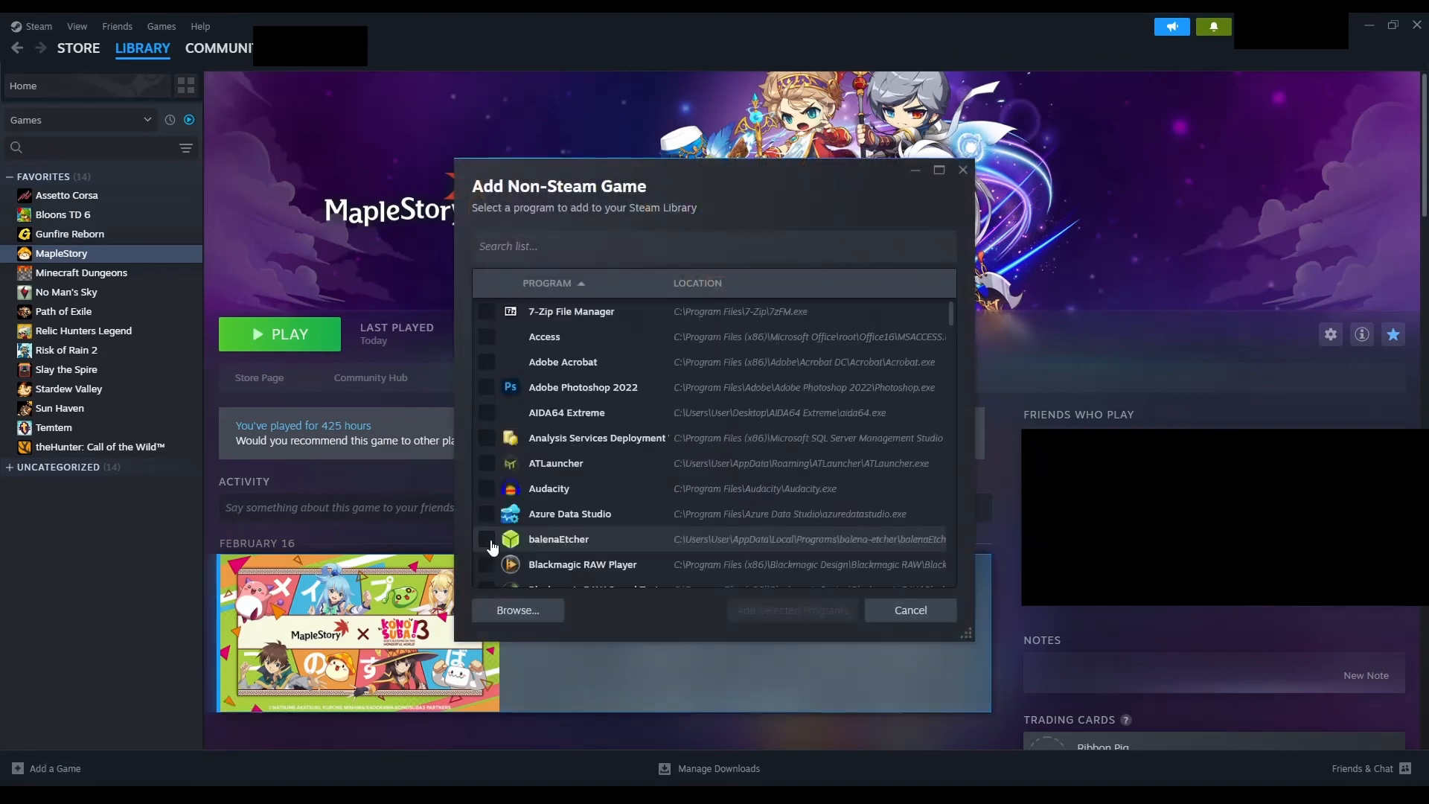
click(517, 610)
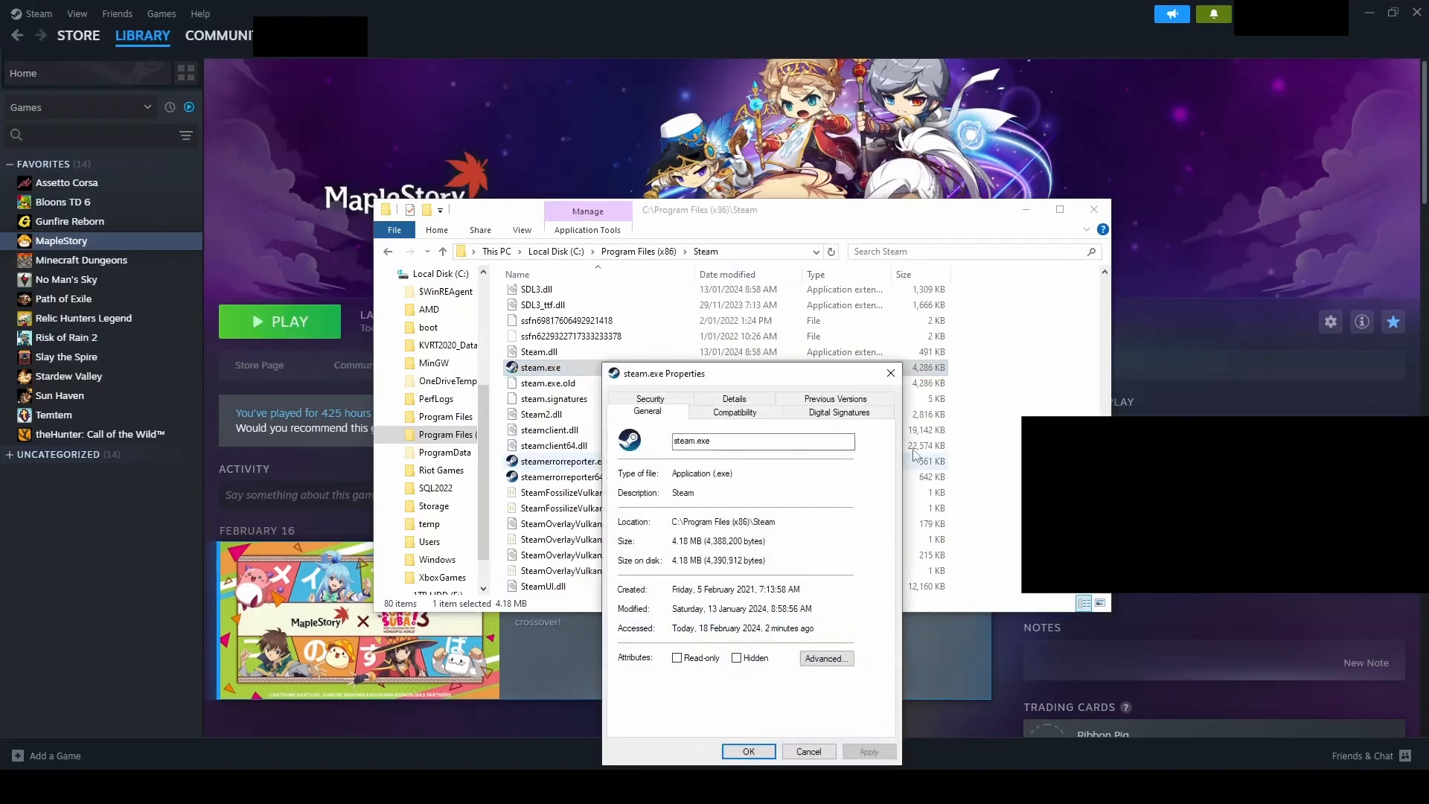
Uncheck 'Run this program as an administrator' in steam.exe's Compatibility properties and apply.
click(734, 412)
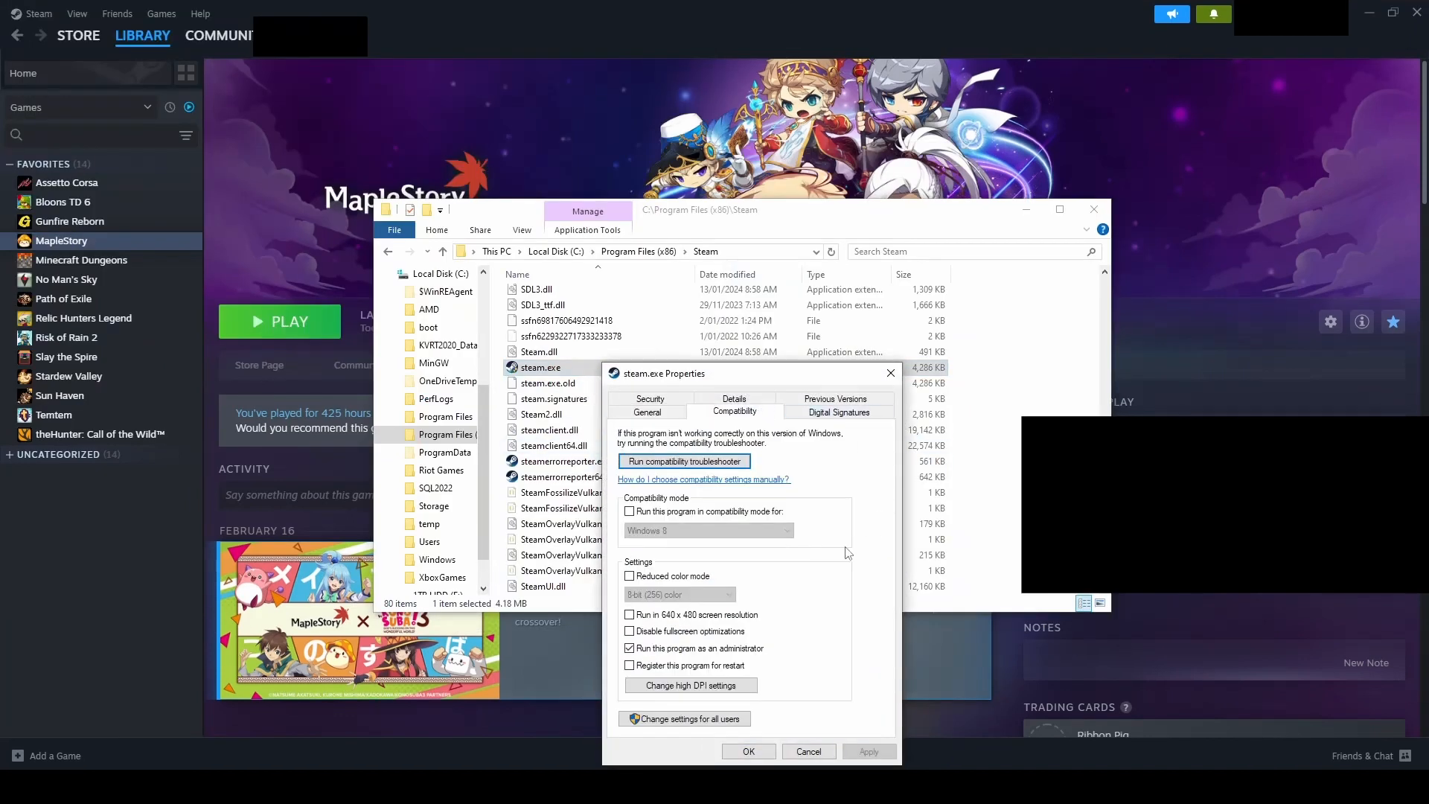
click(629, 648)
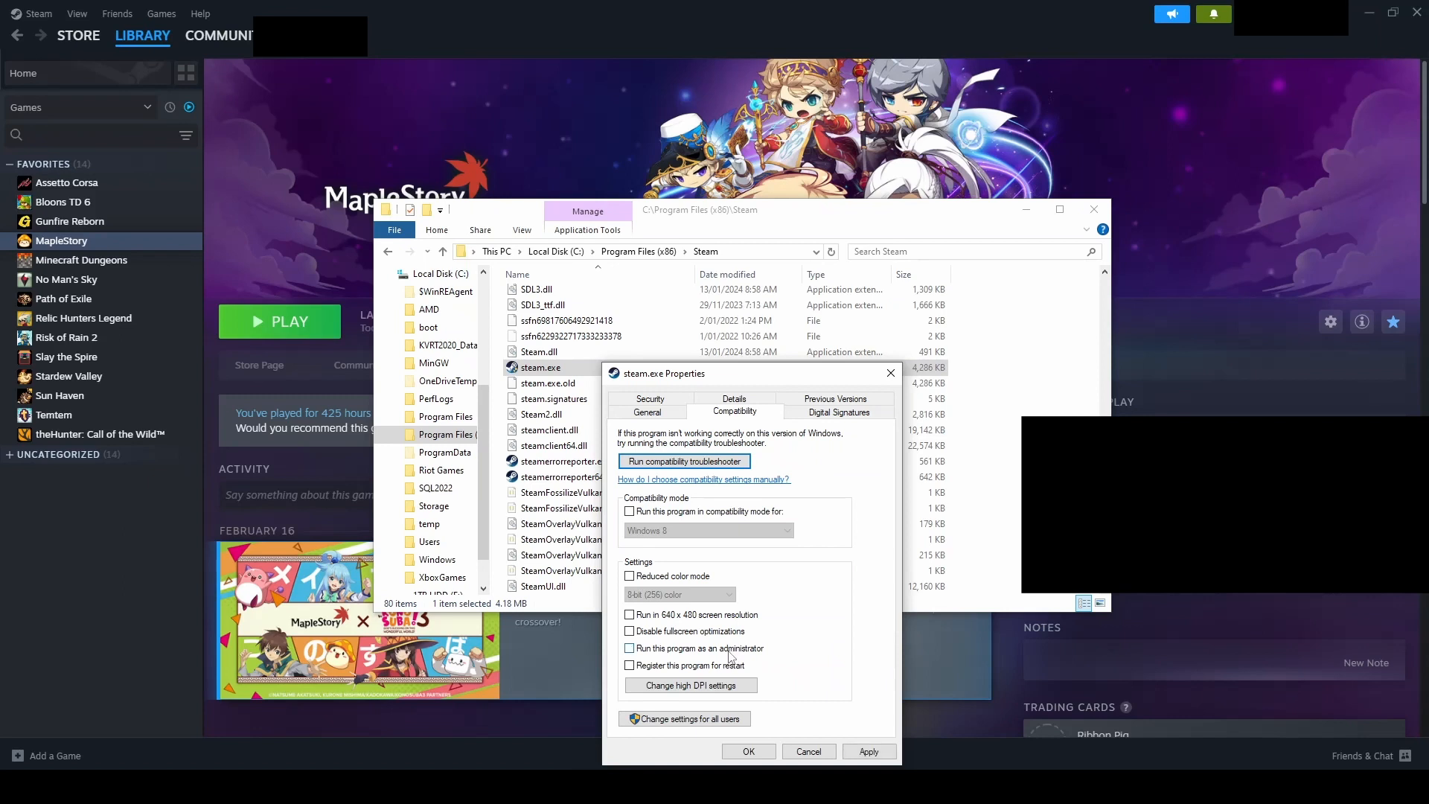
click(629, 648)
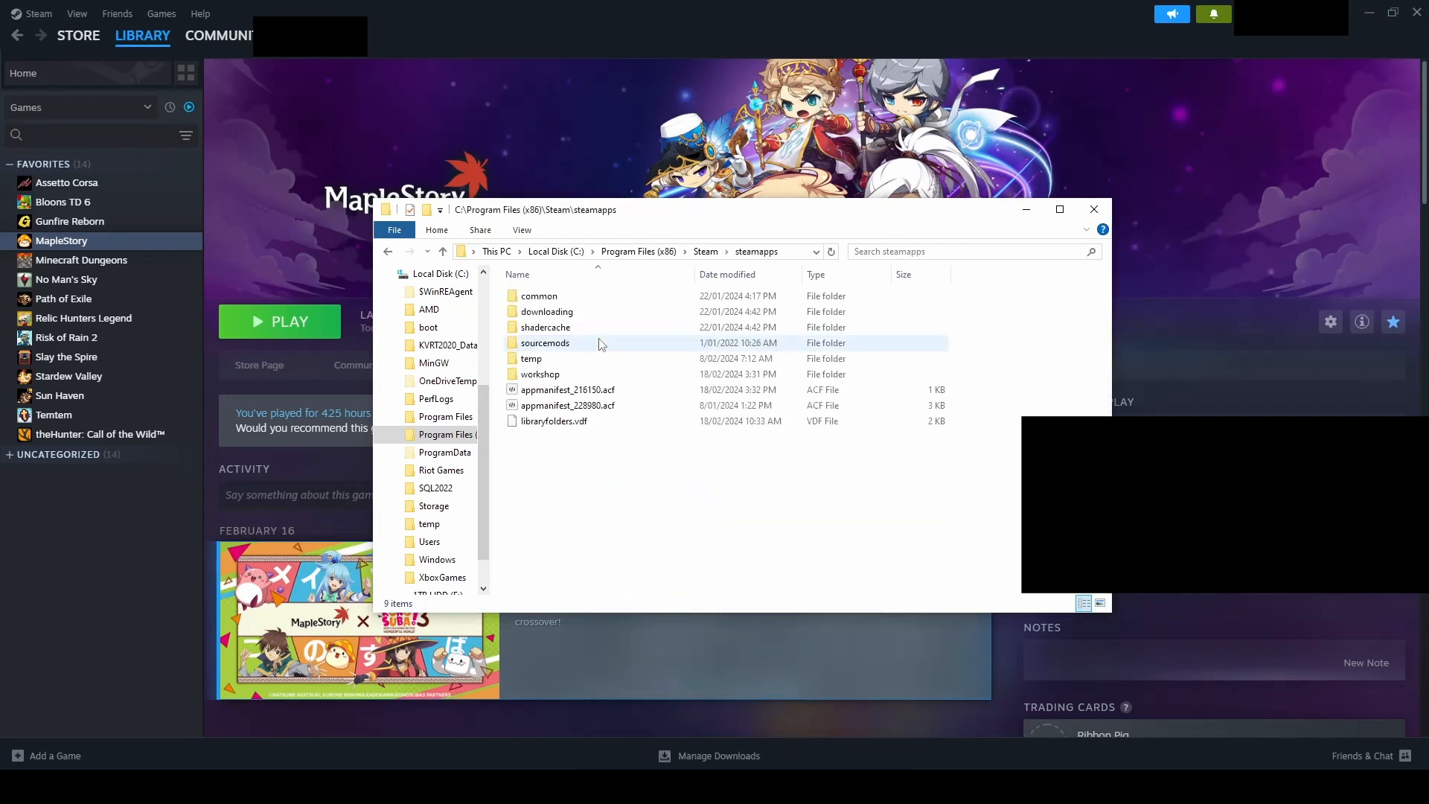
Navigate steamapps > common > MapleStory and select MapleStory.exe.
double_click(539, 295)
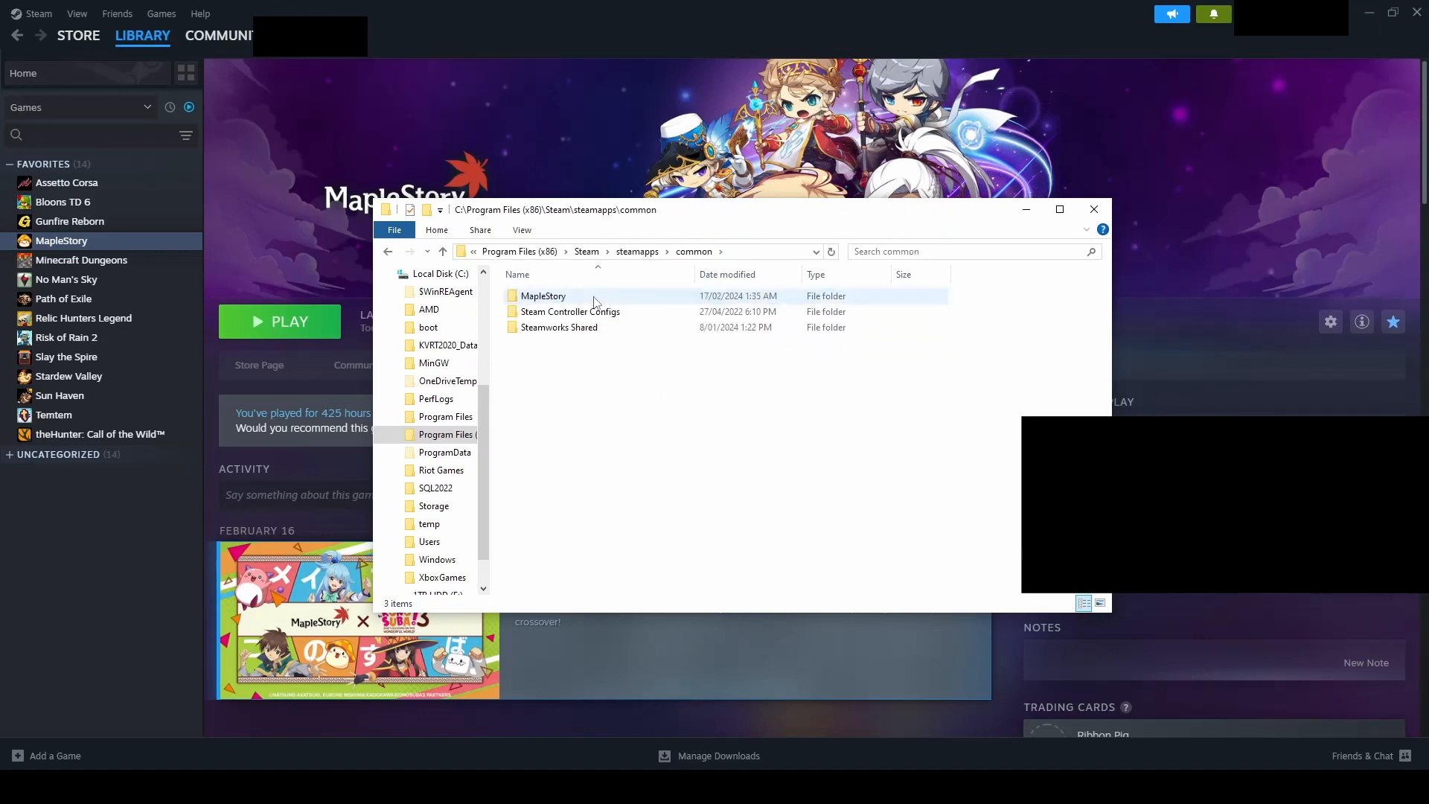
double_click(544, 296)
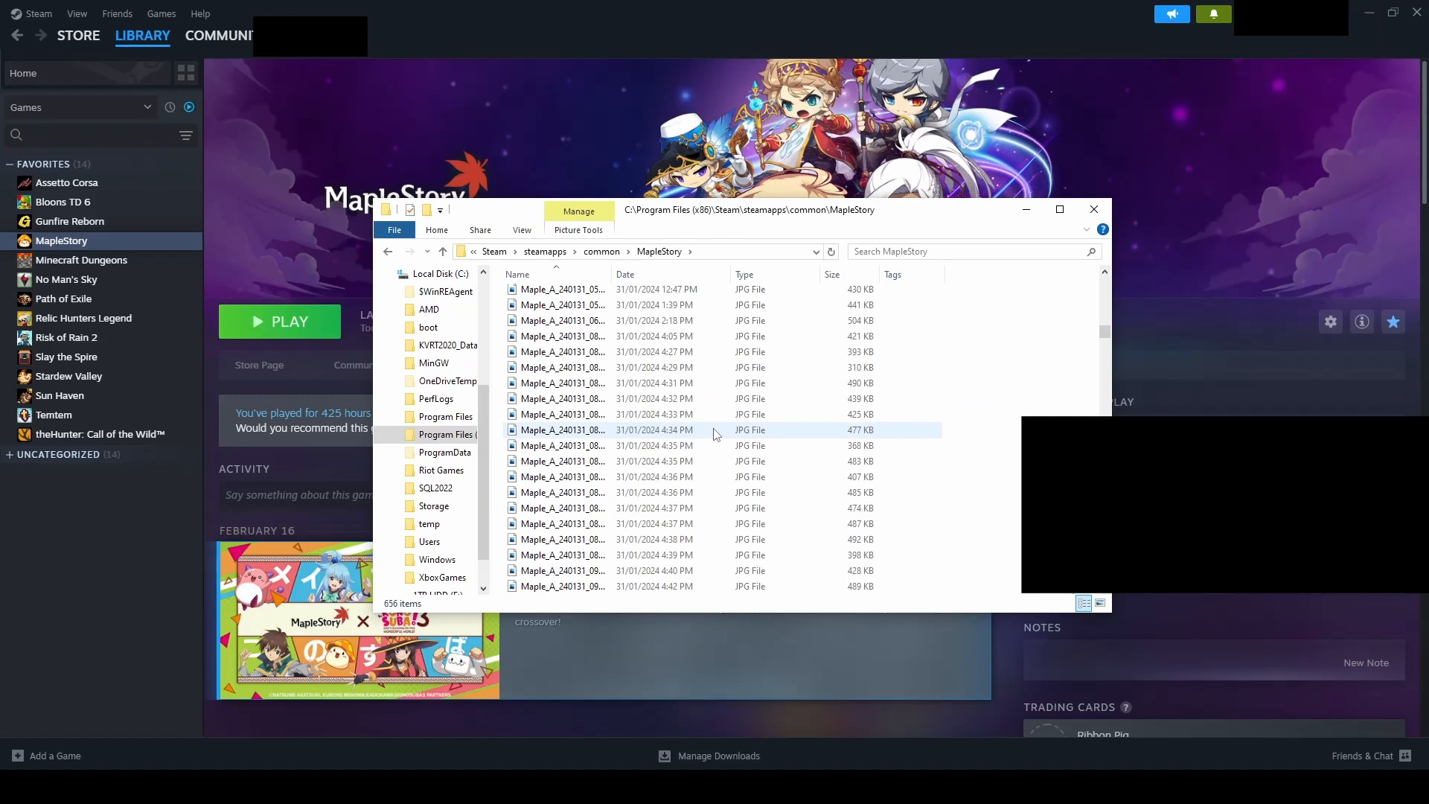
scroll(down, 3)
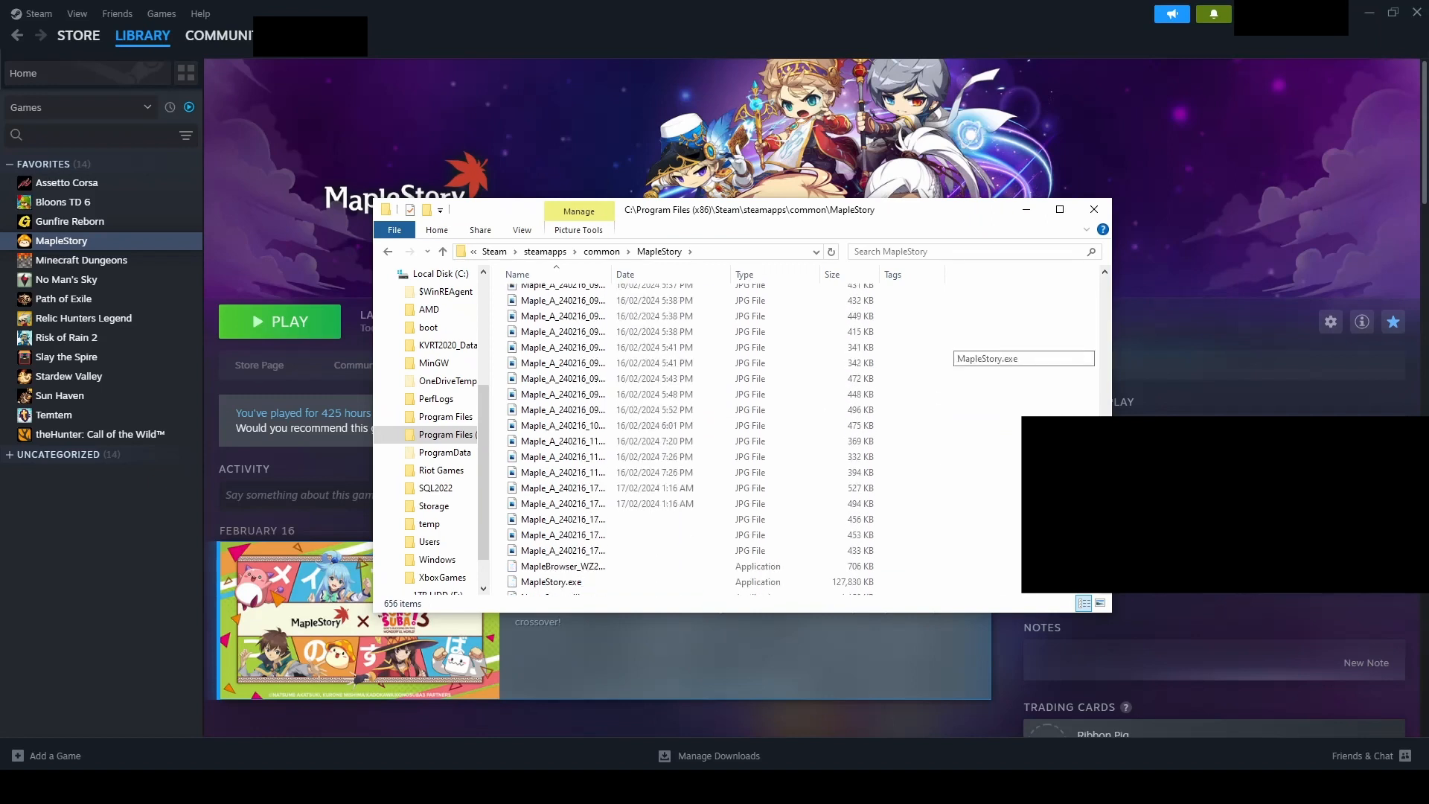
click(551, 494)
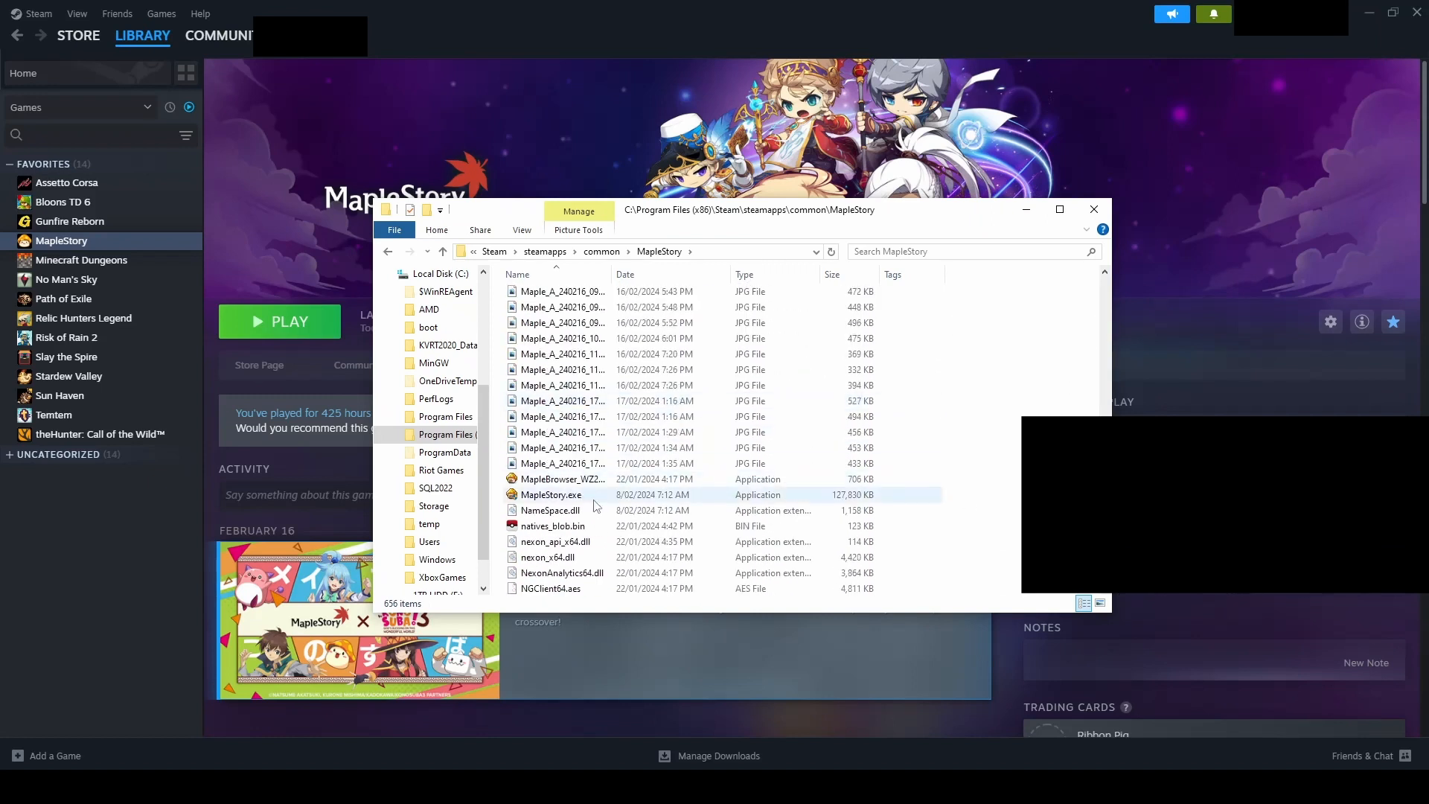
Enable 'Run this program as an administrator' for MapleStory.exe, confirm, and close File Explorer.
right_click(551, 494)
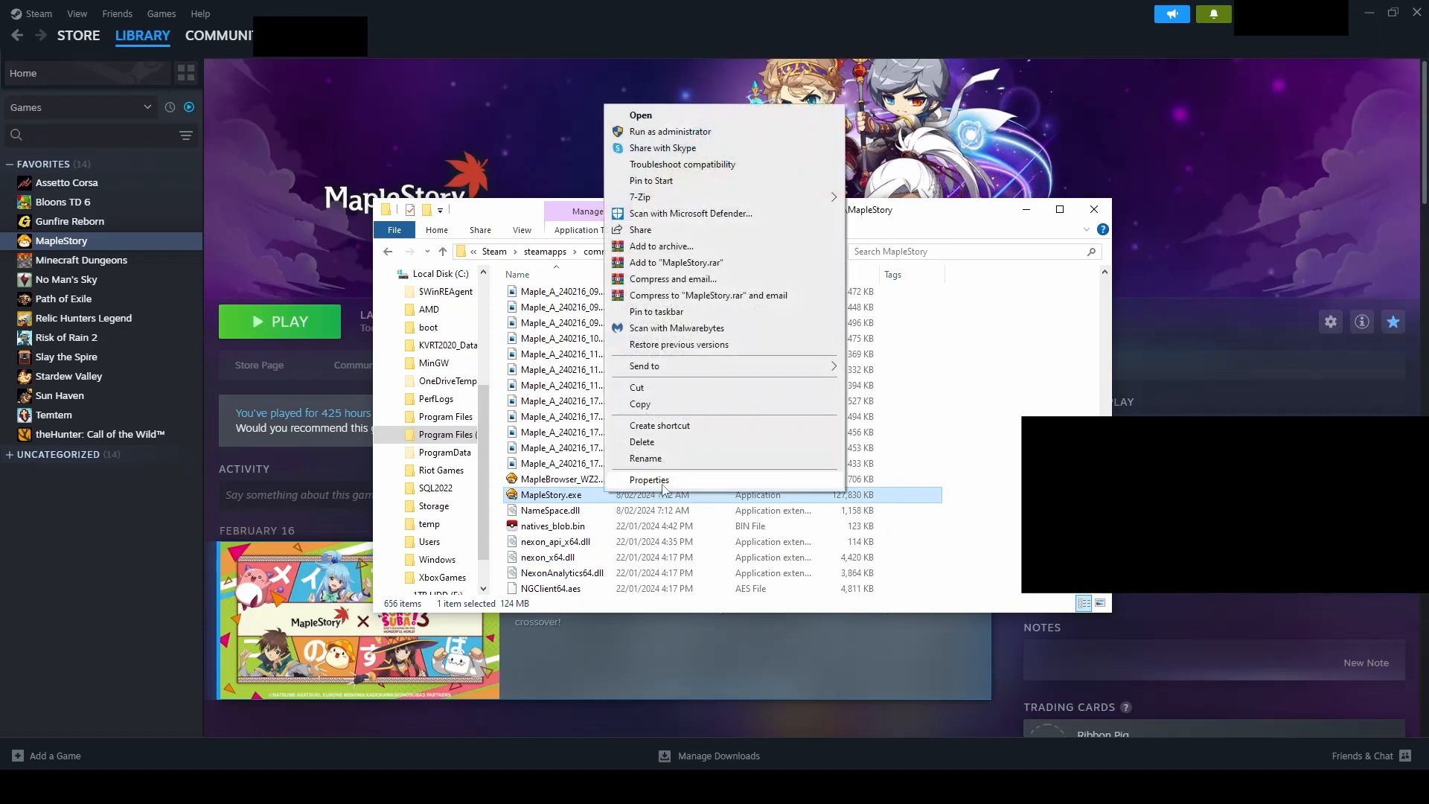
click(648, 479)
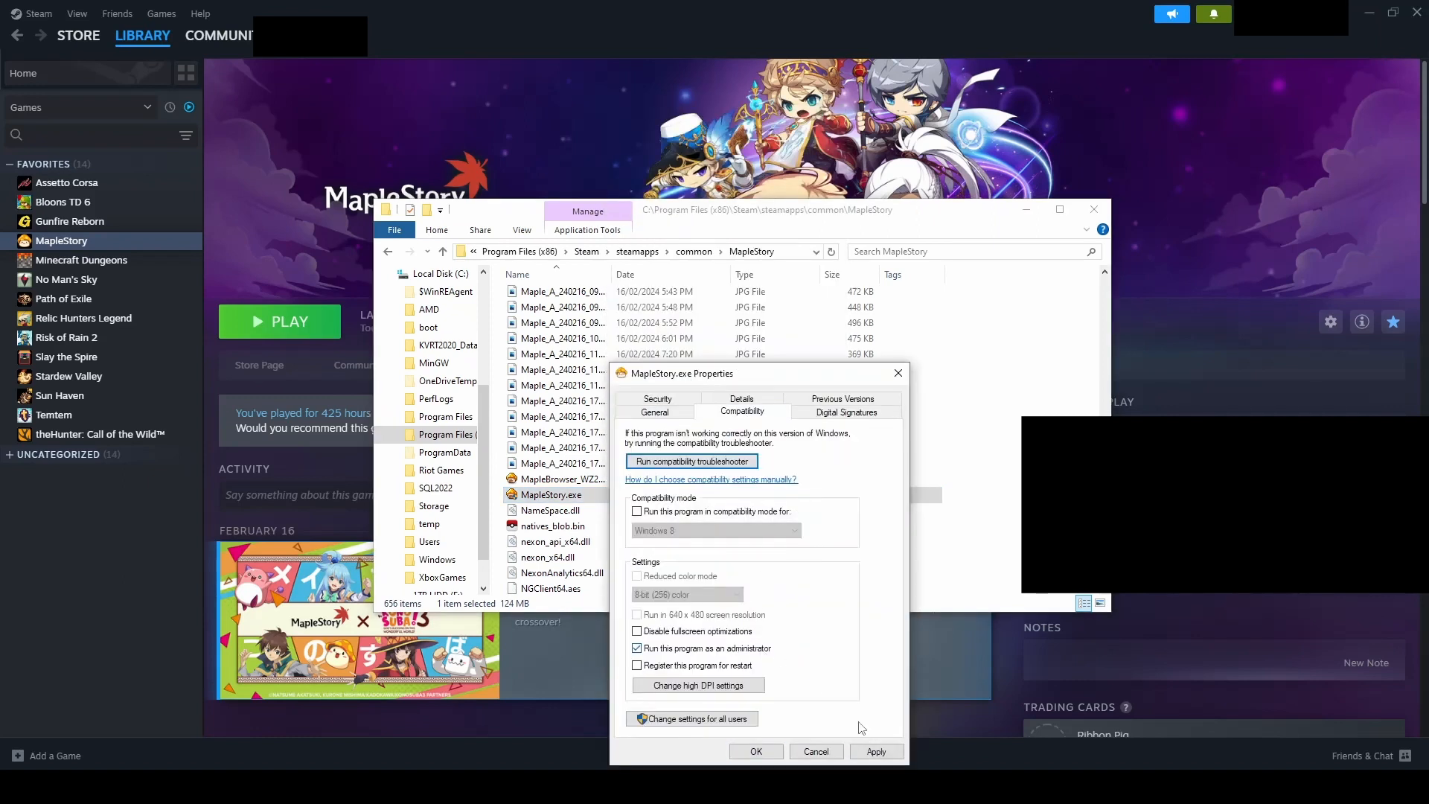
click(874, 751)
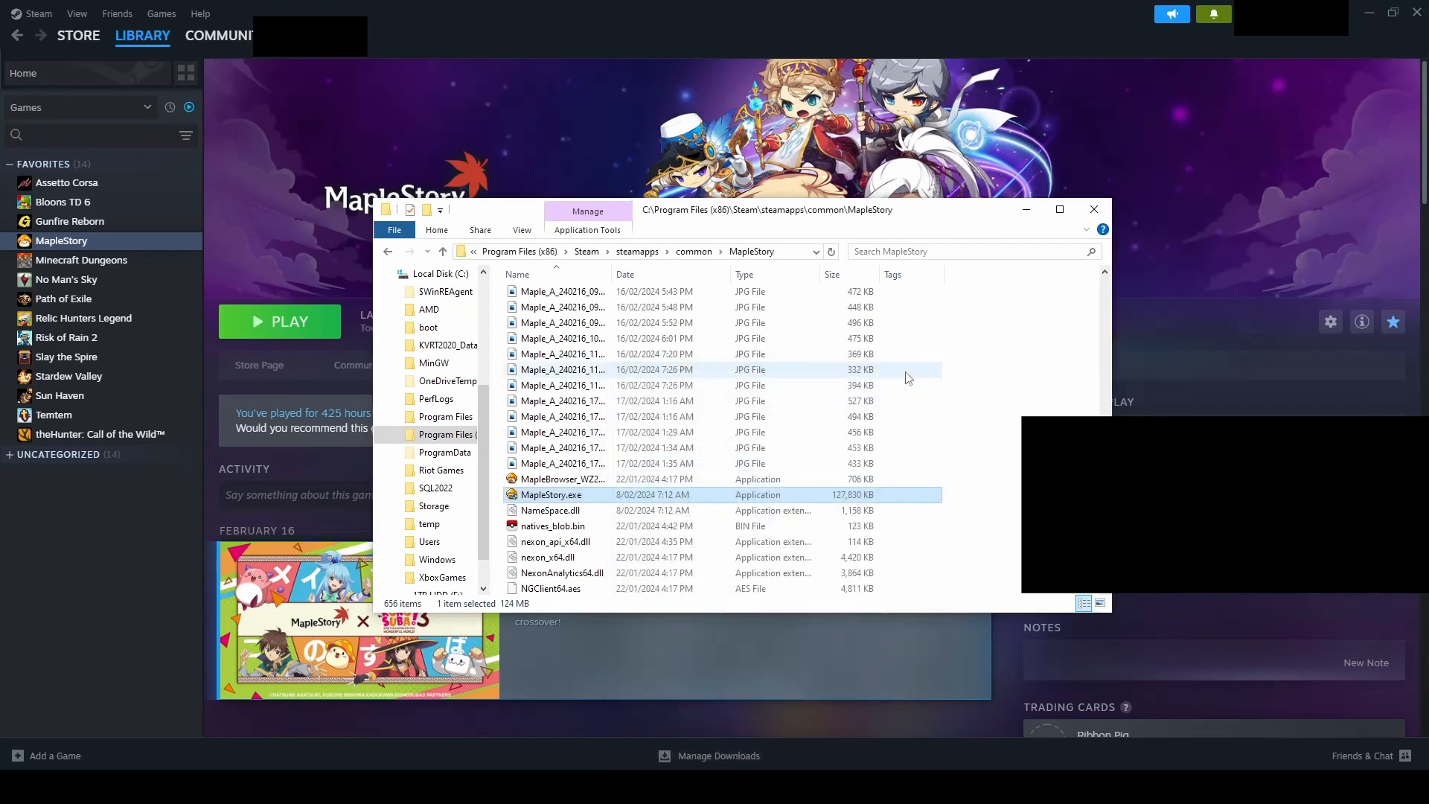
click(1093, 210)
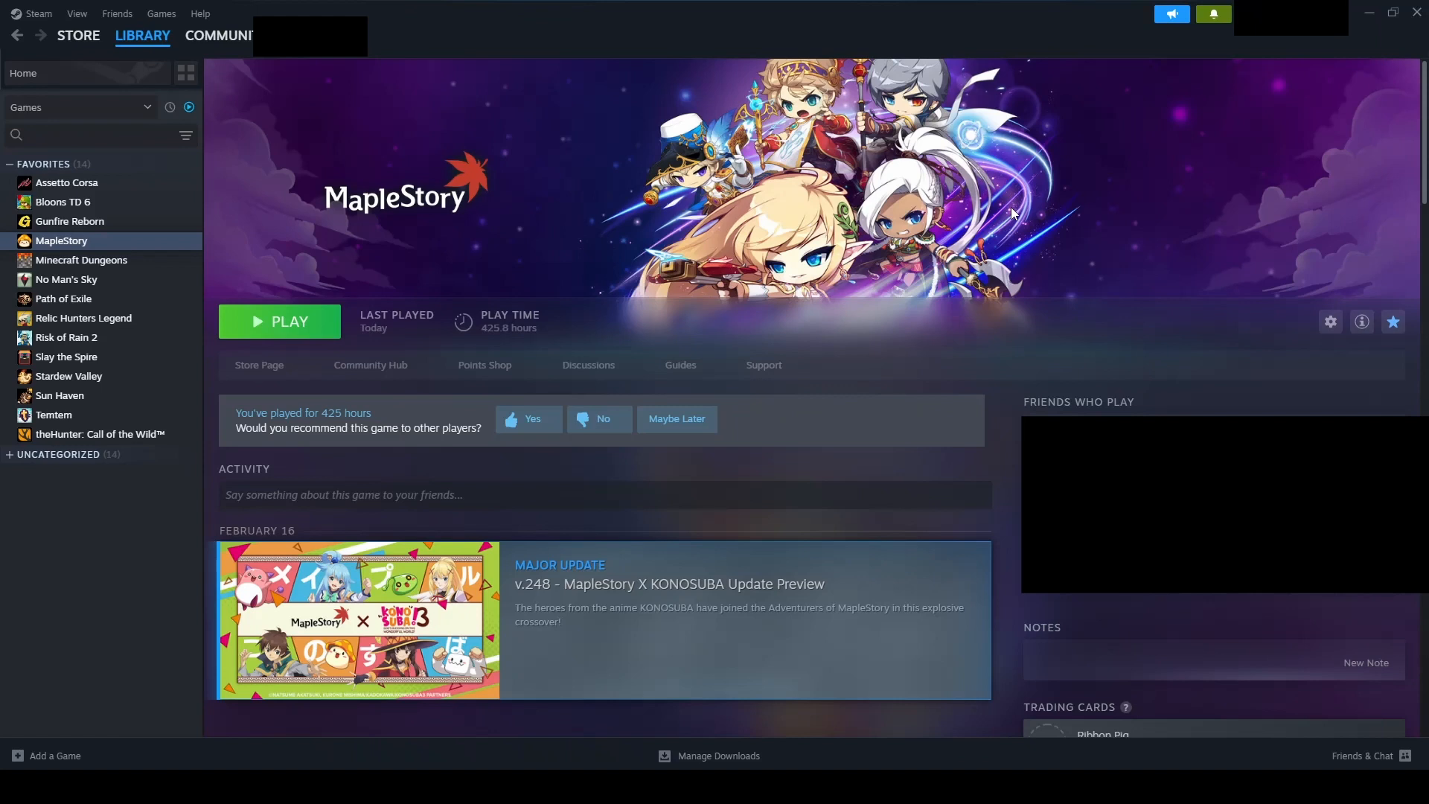
mouse_move(1085, 177)
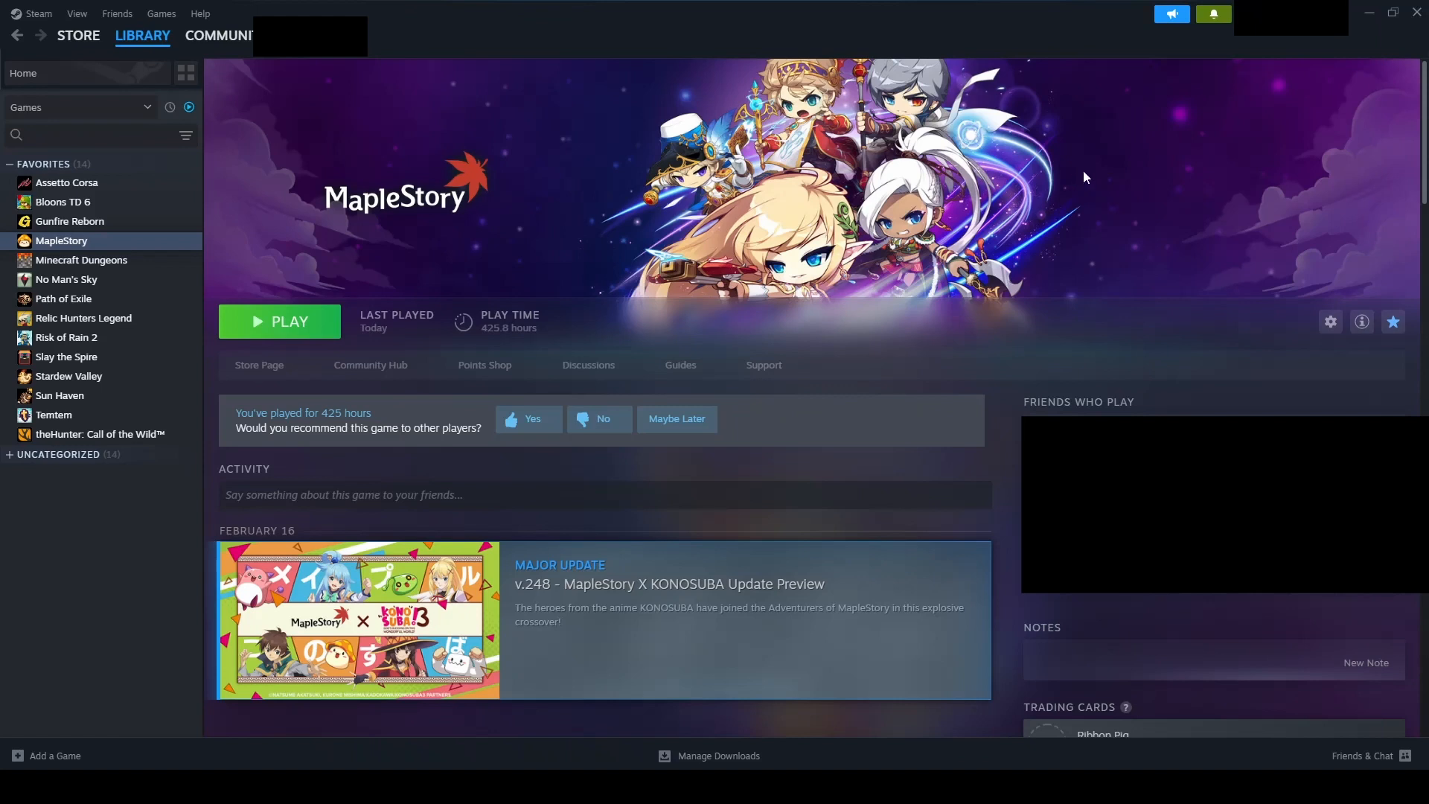
View MapleStory's controller support details and open its standard gamepad layout.
click(1330, 321)
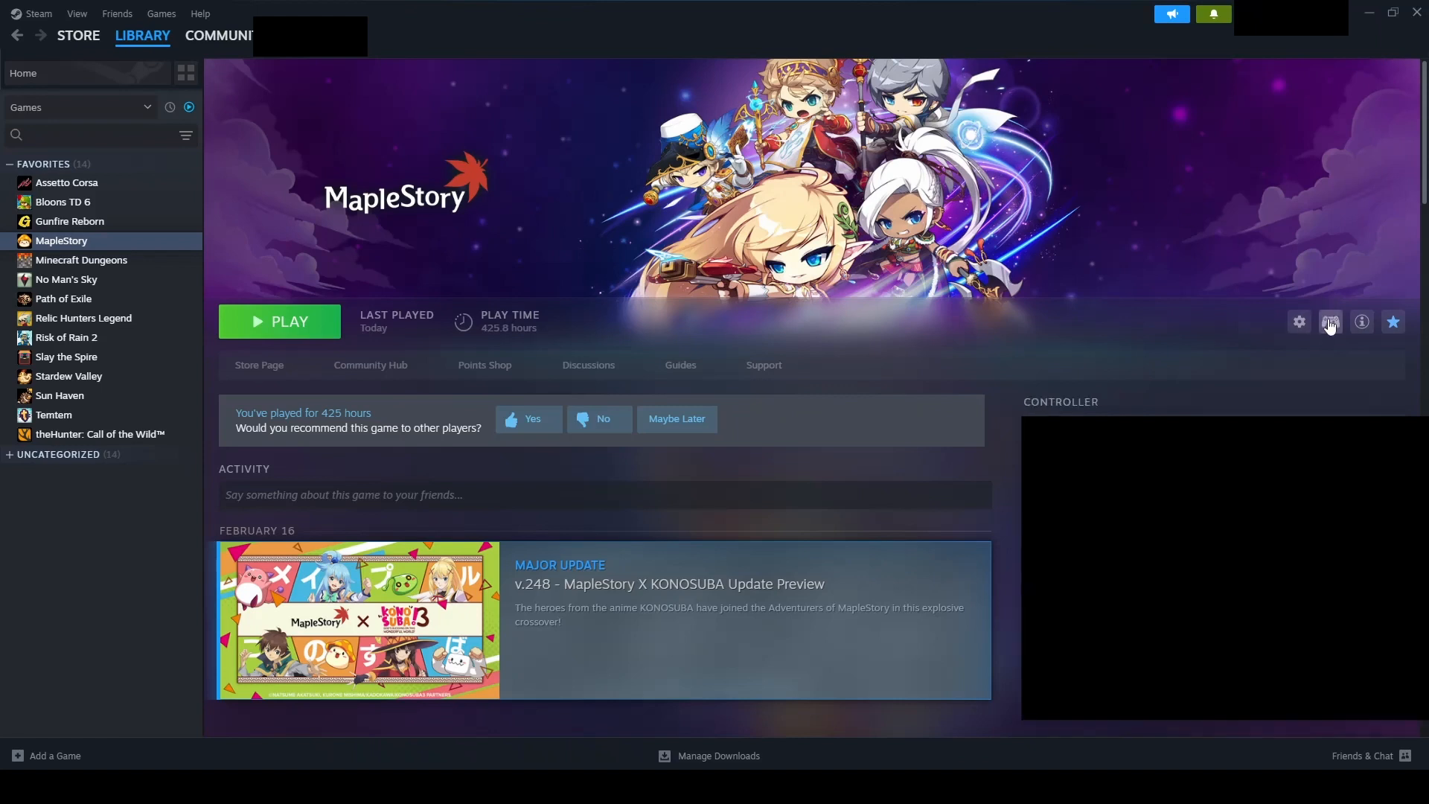
click(1330, 322)
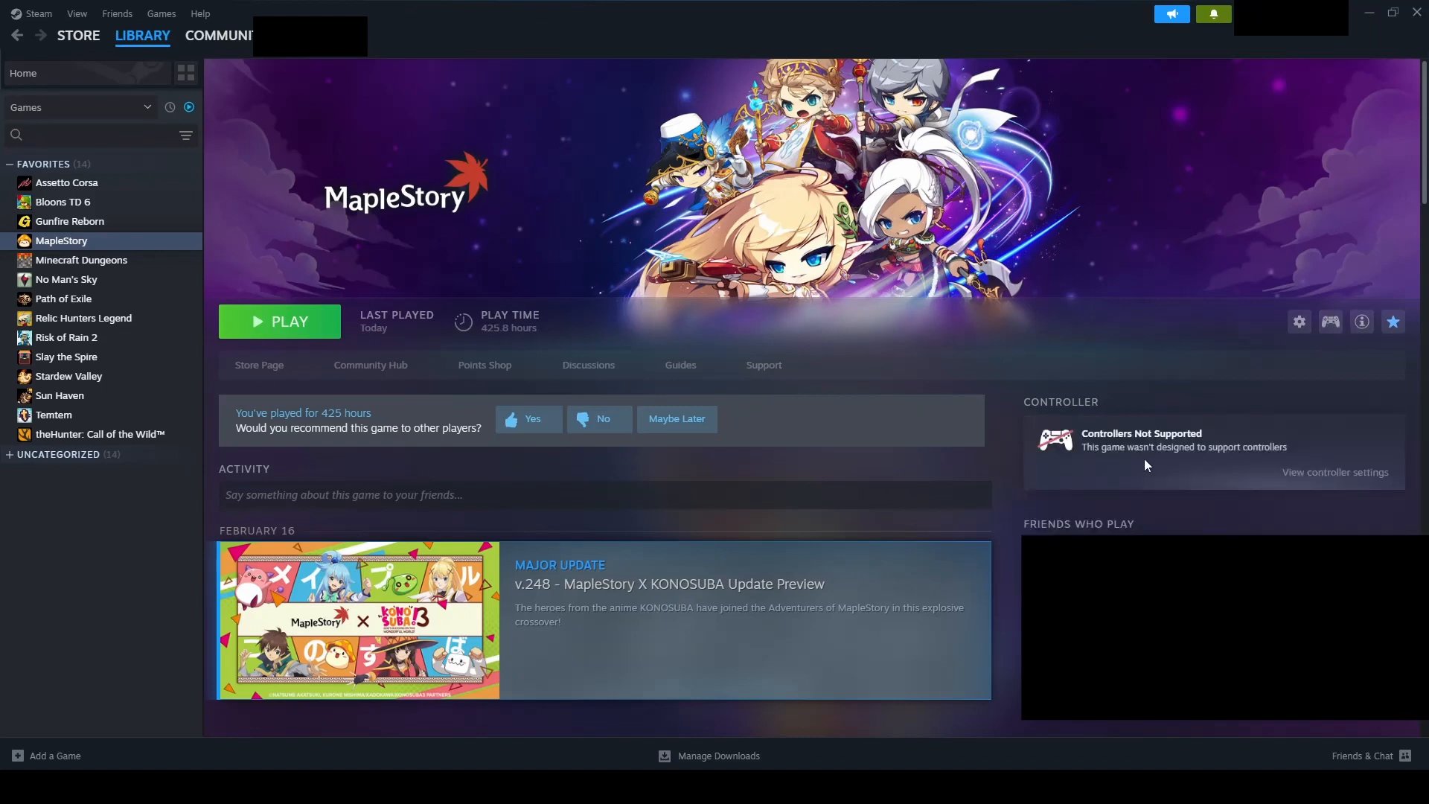
mouse_move(1330, 321)
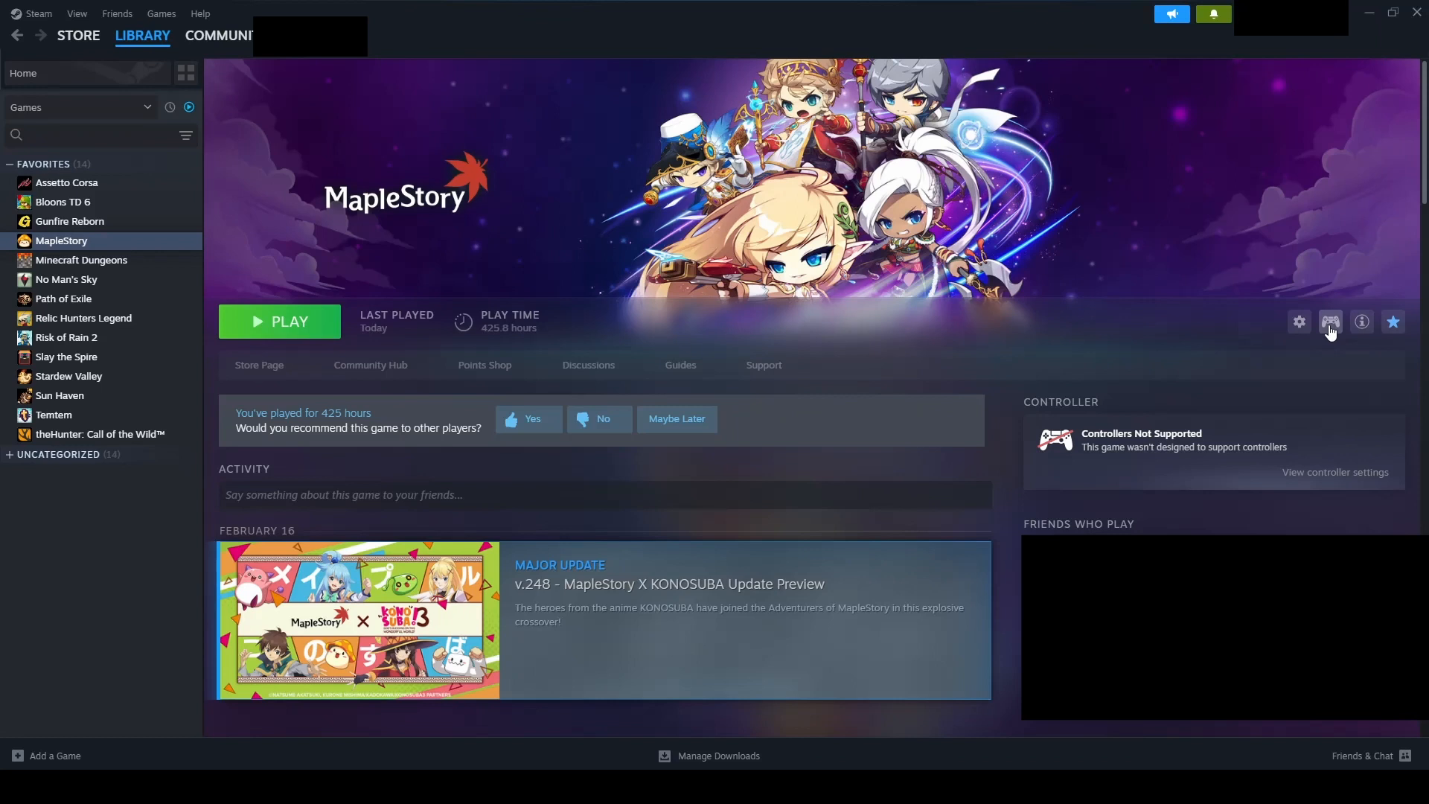
click(1330, 321)
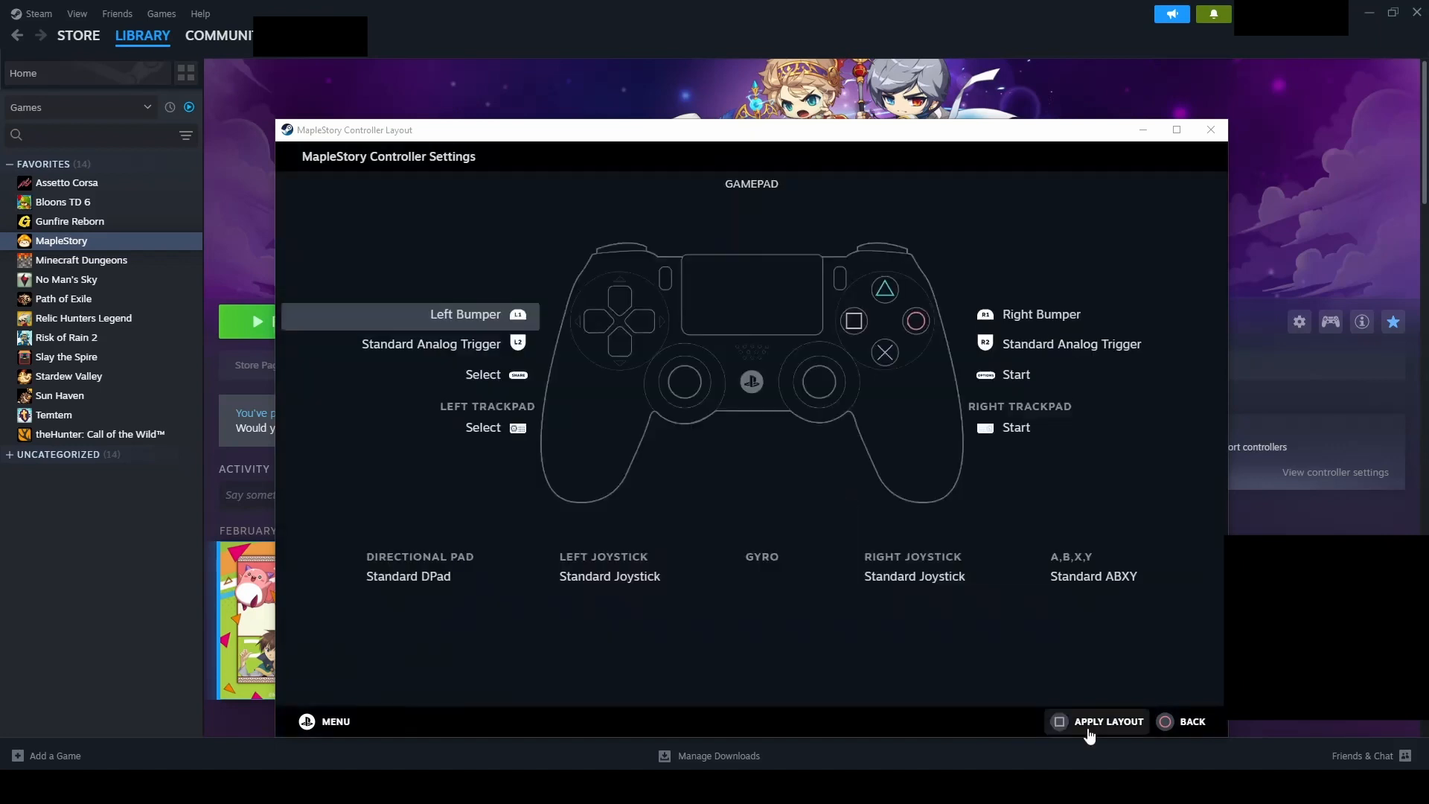
Bind X to Space and R1 to W, then map left joystick directions to arrow keys.
click(1108, 722)
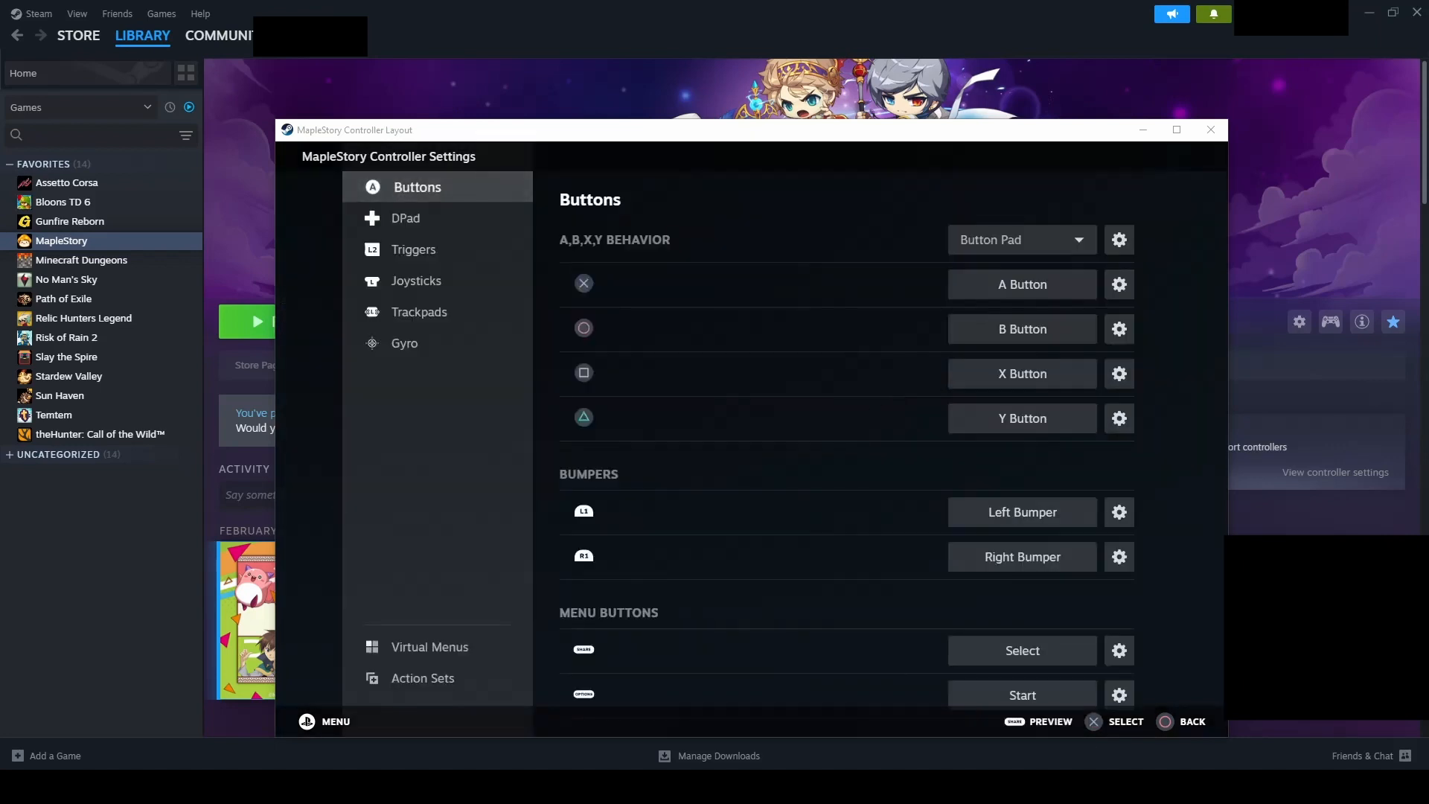
mouse_move(454, 217)
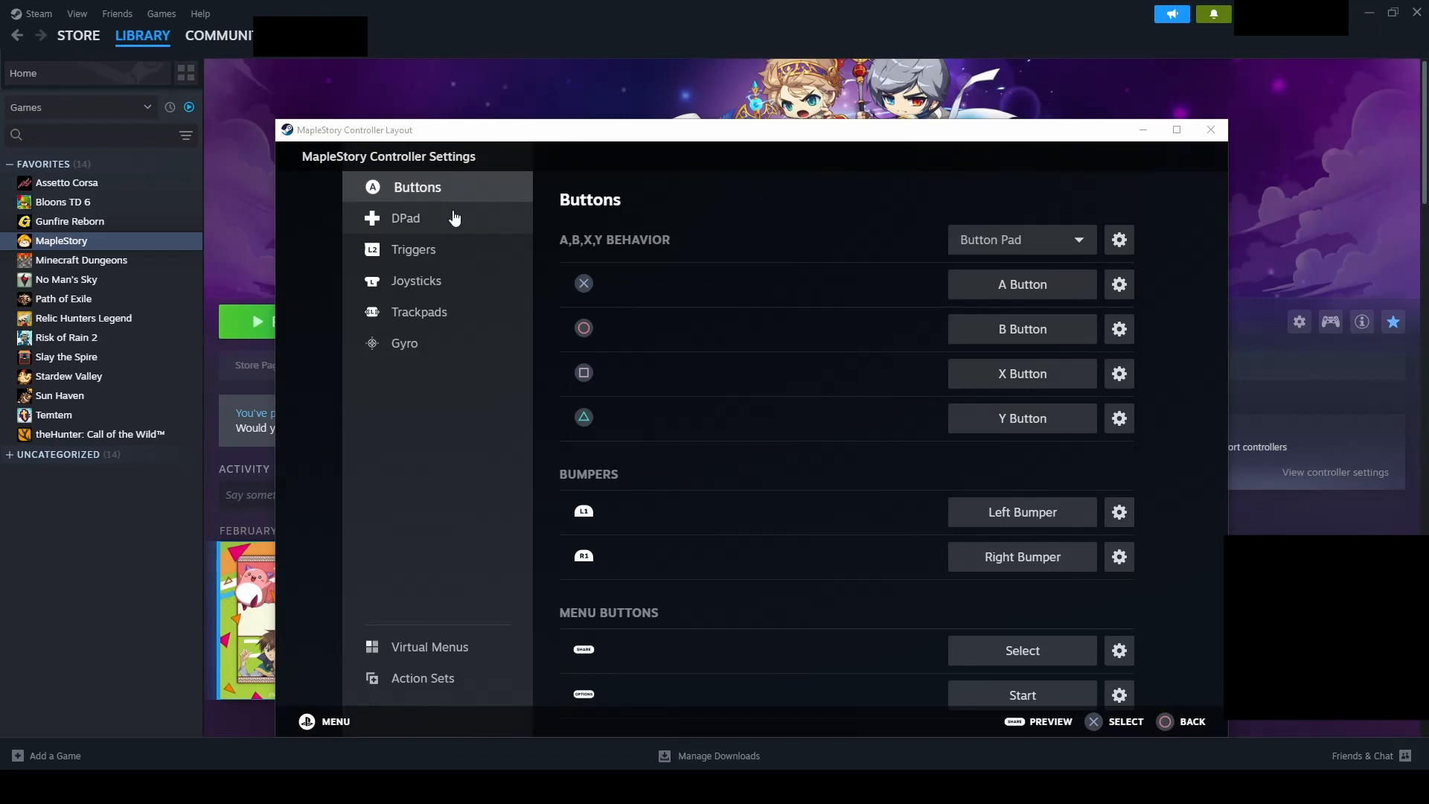
click(413, 248)
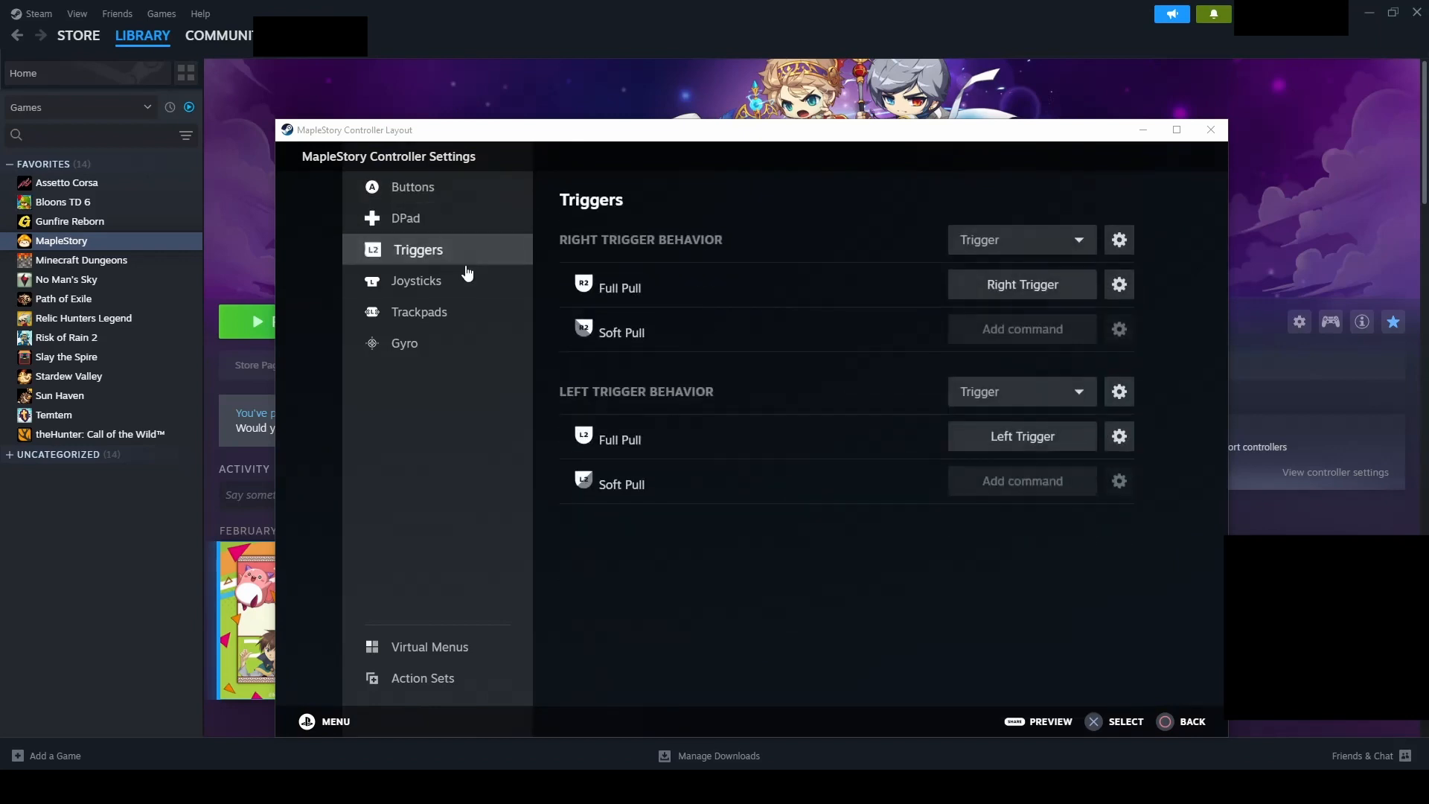
click(416, 281)
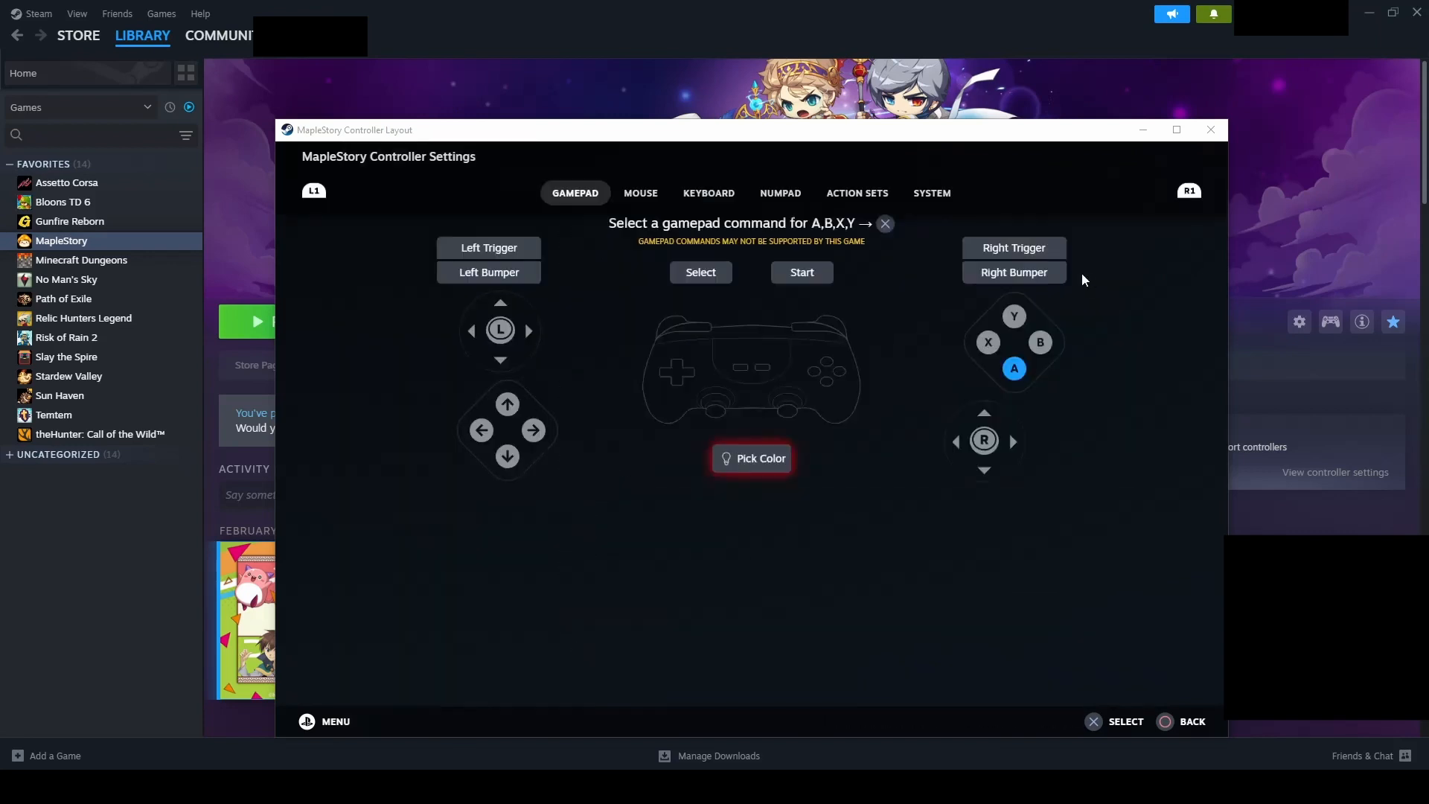
click(707, 192)
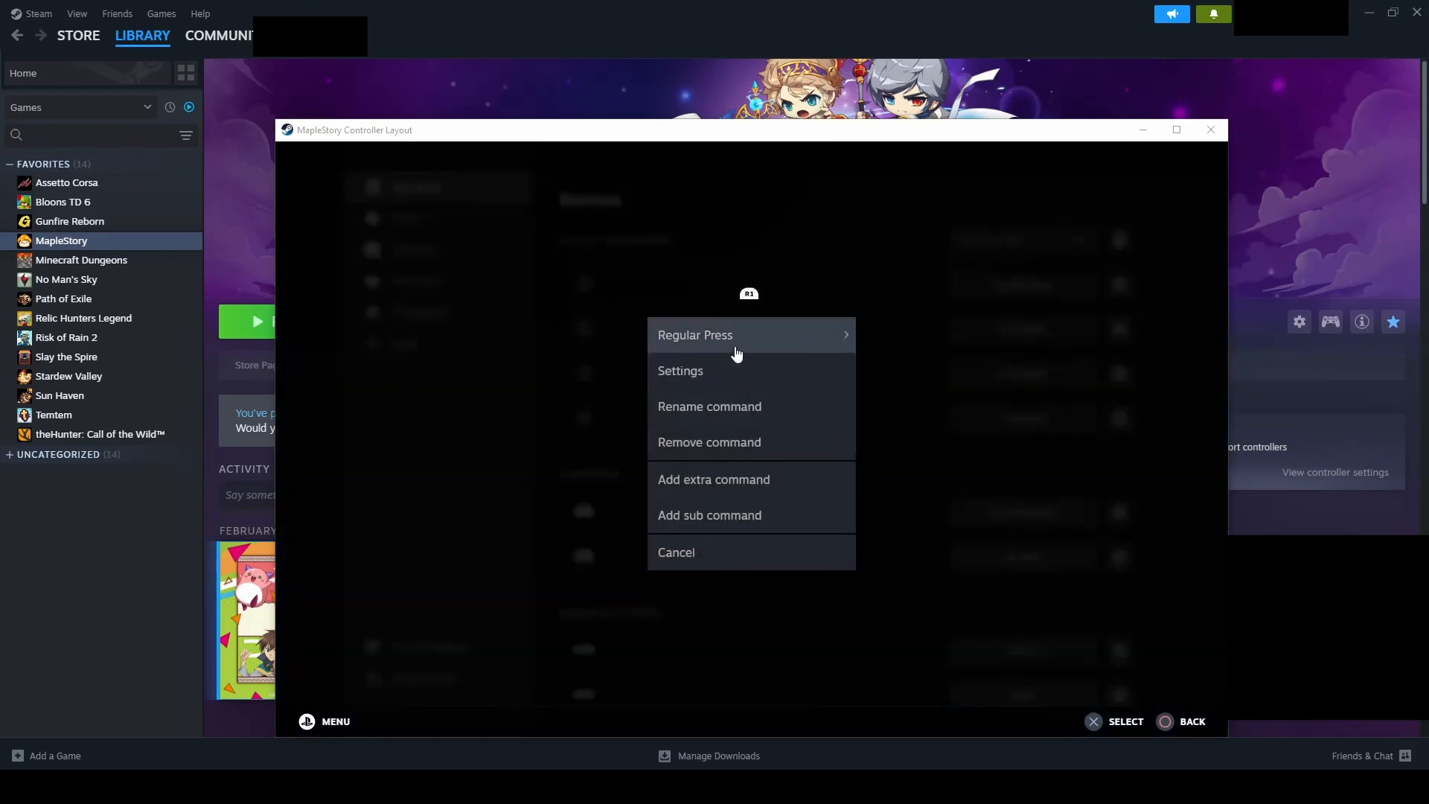
click(680, 370)
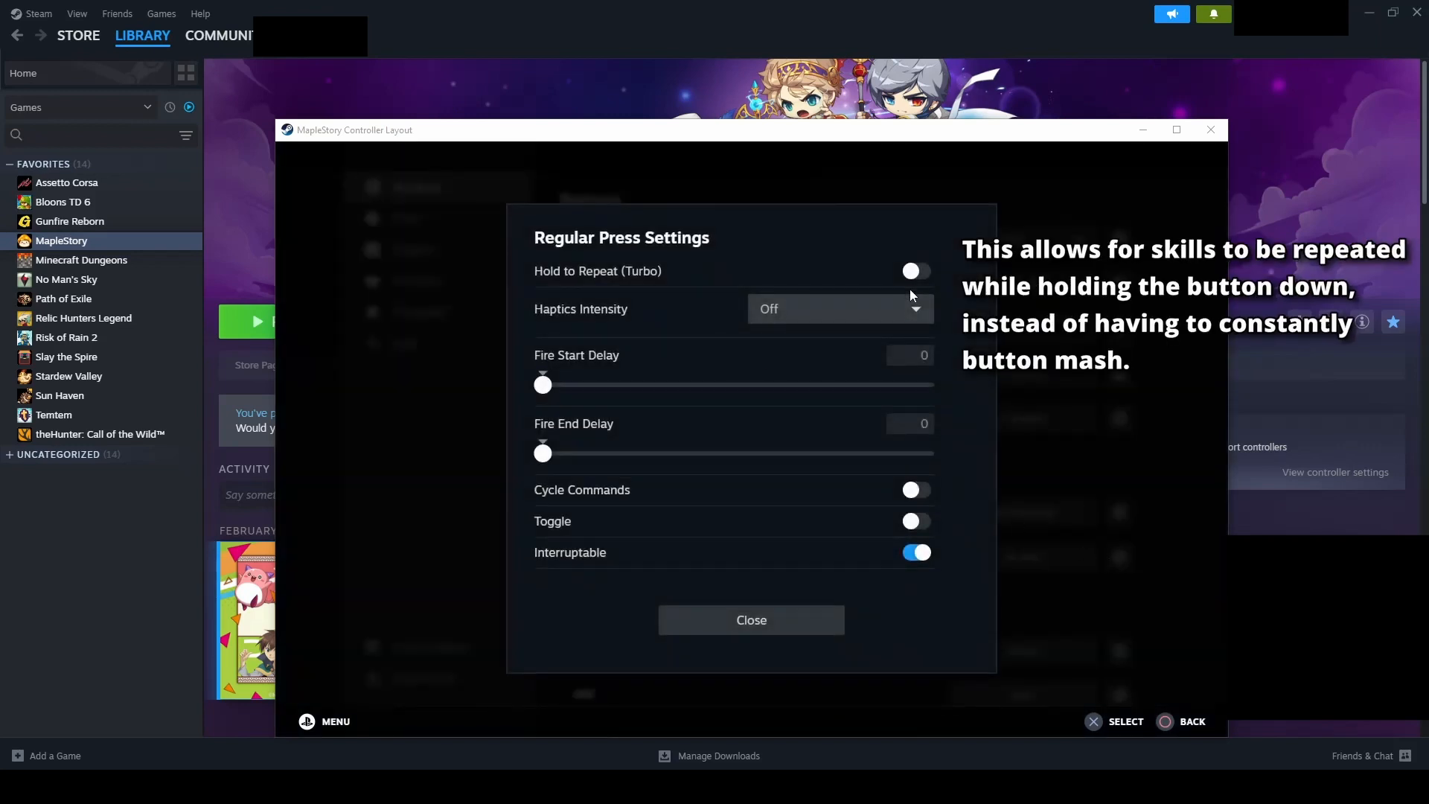
click(751, 620)
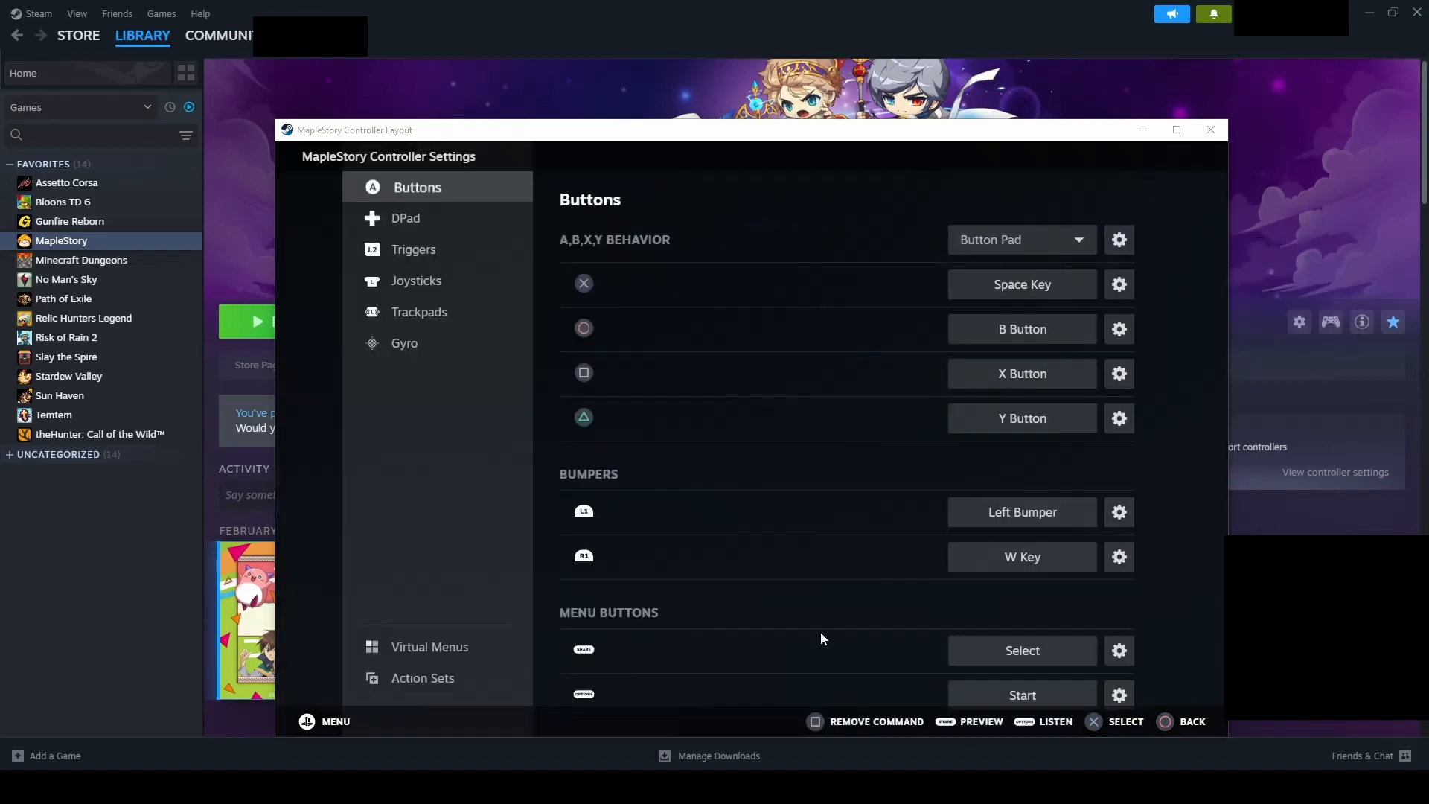
click(1021, 239)
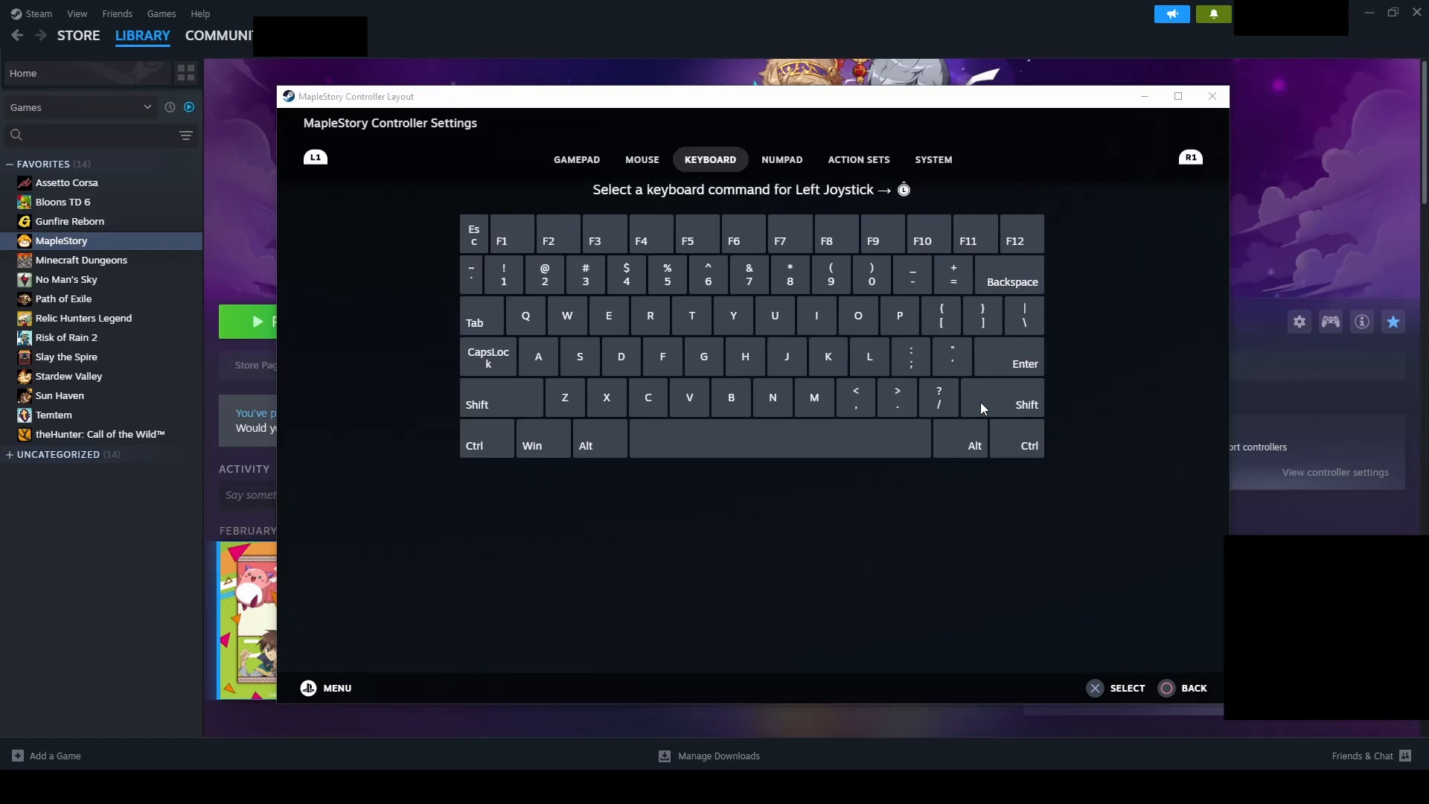
click(781, 159)
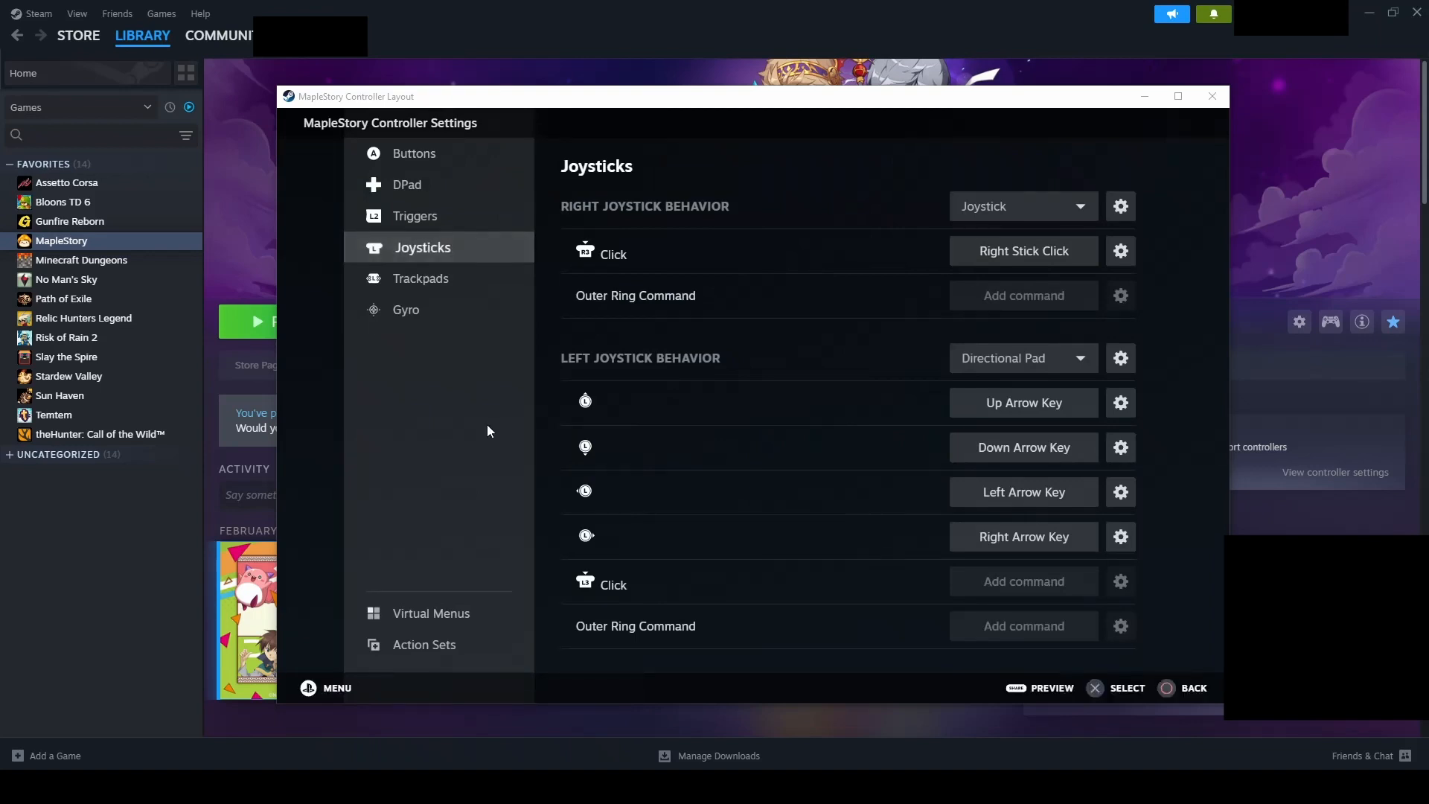
mouse_move(475, 452)
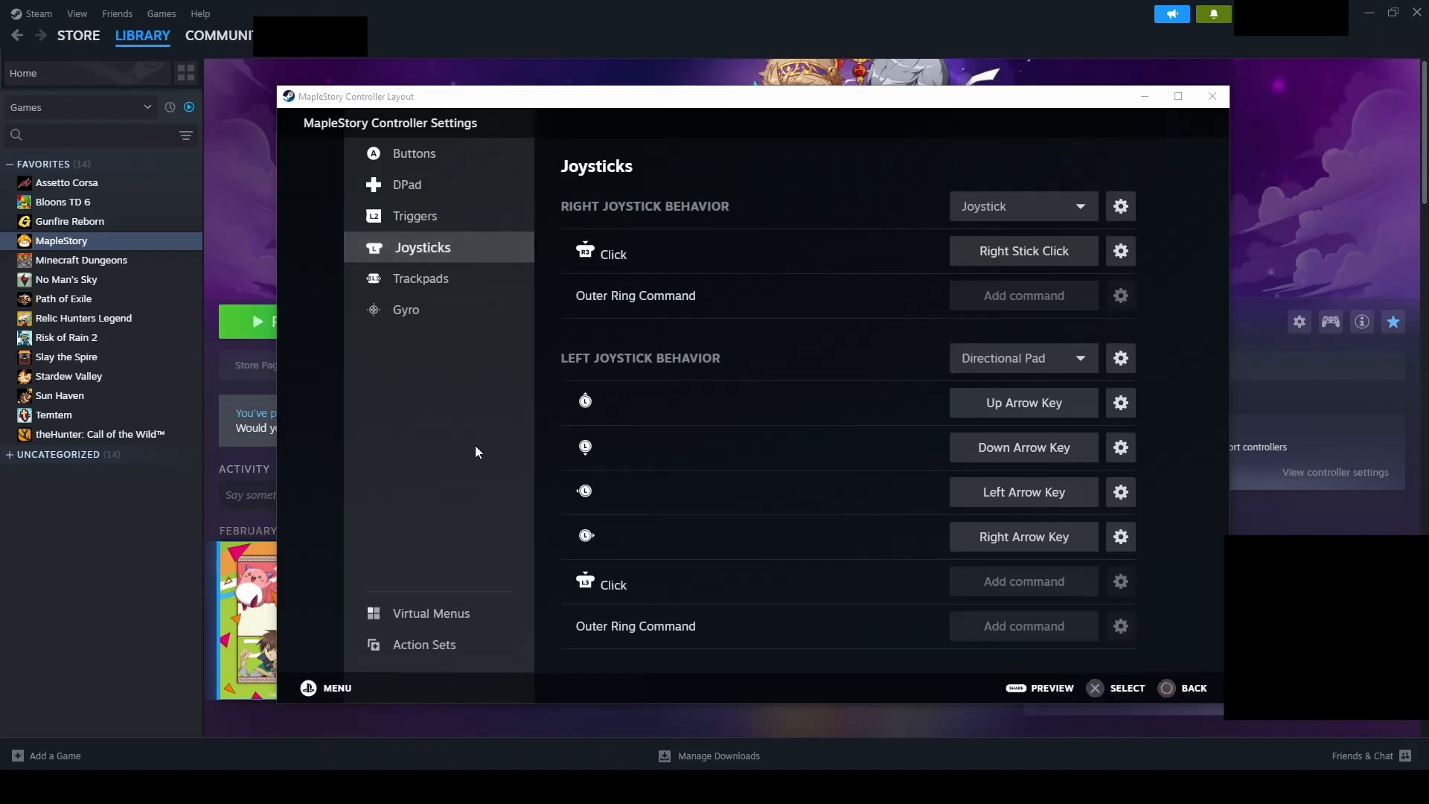
Create a layer named 'Skills' under the Default action set.
click(429, 644)
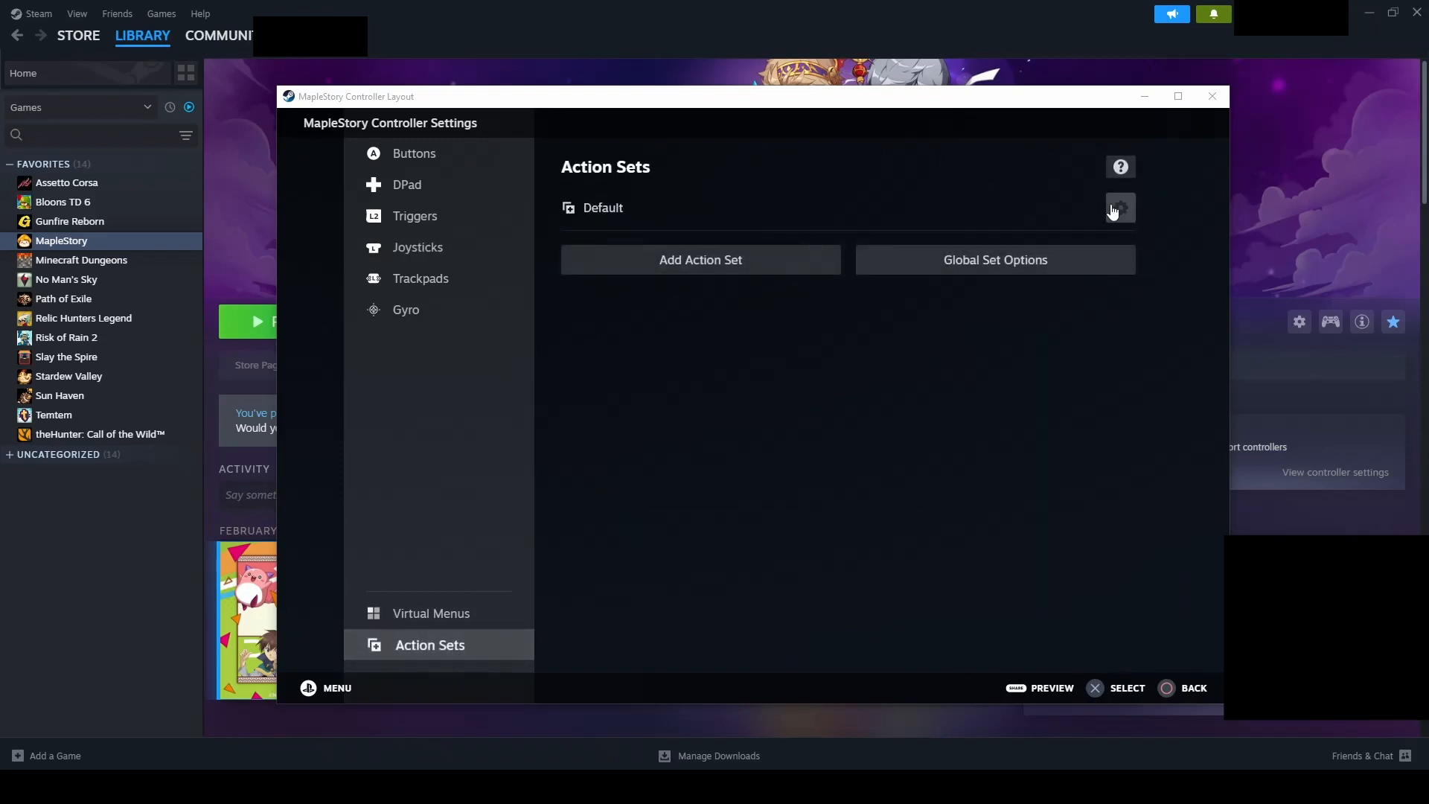
click(1120, 207)
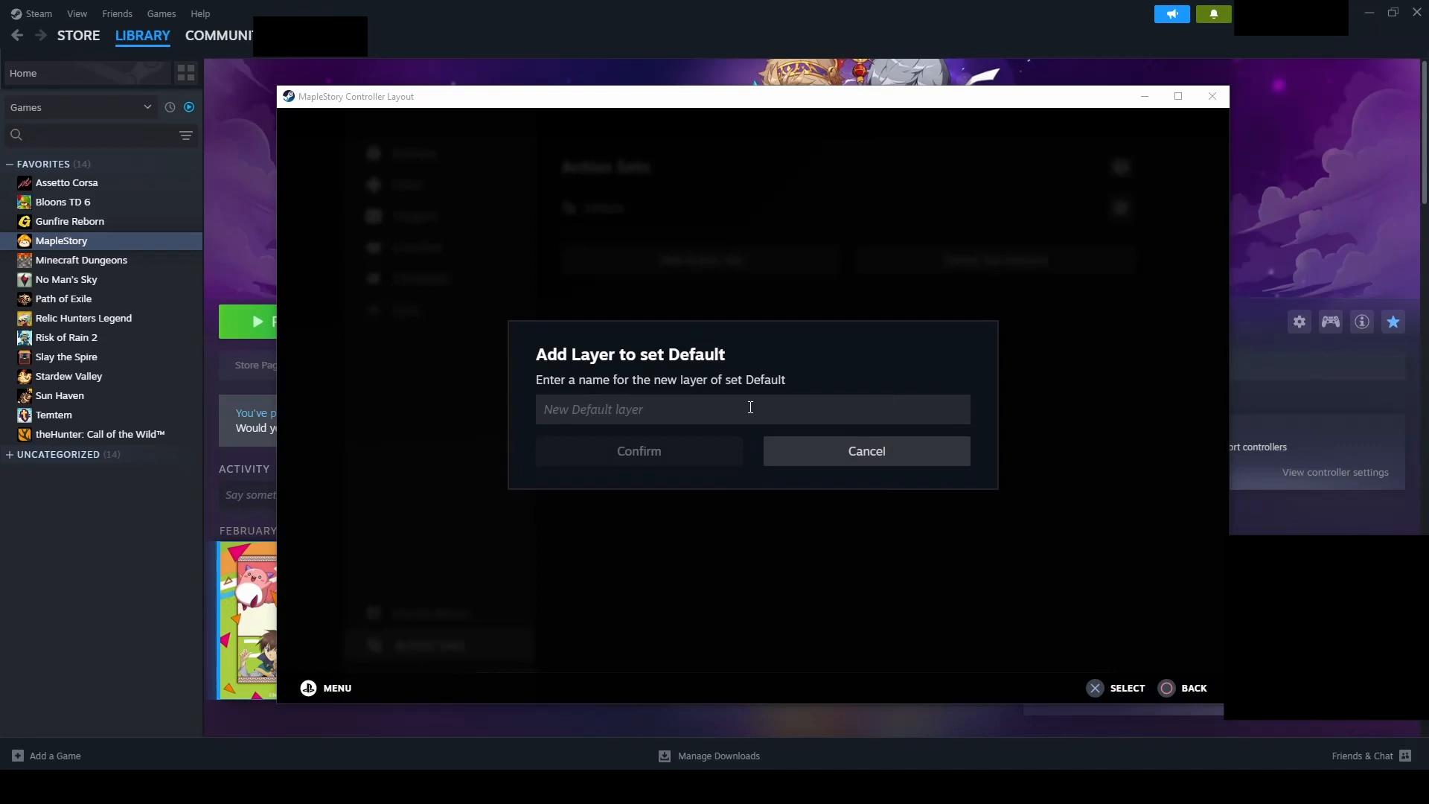
text(Ski)
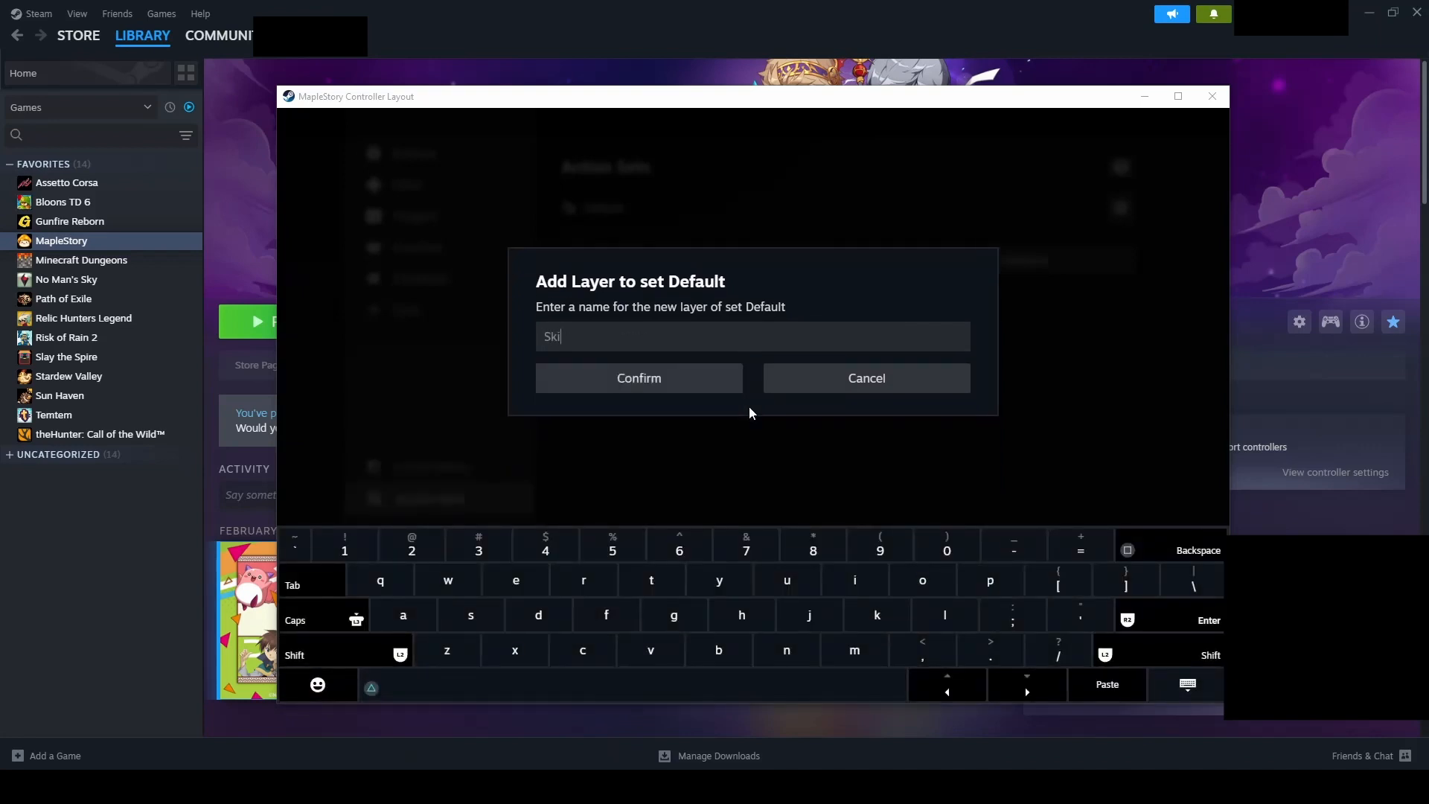
click(639, 377)
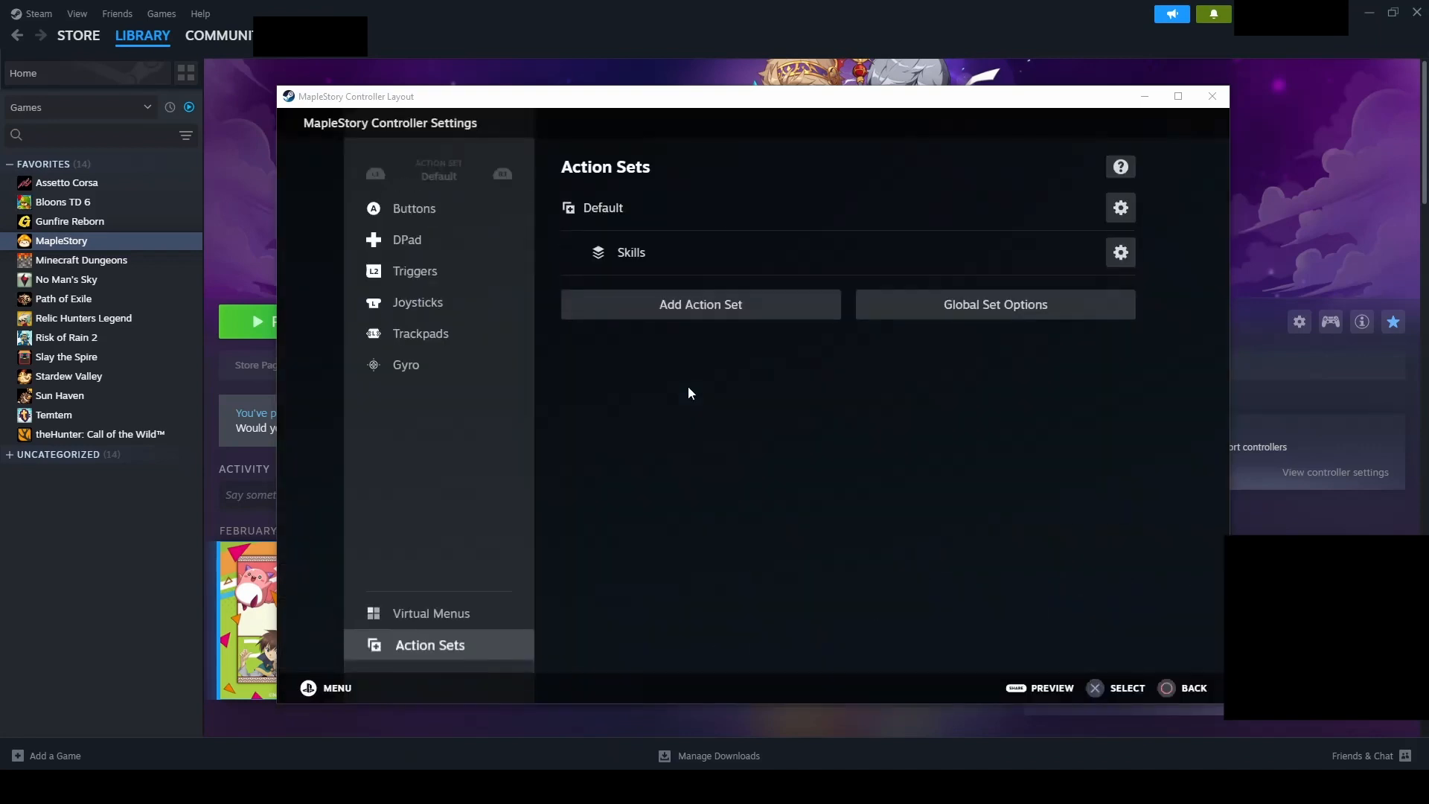
mouse_move(635, 259)
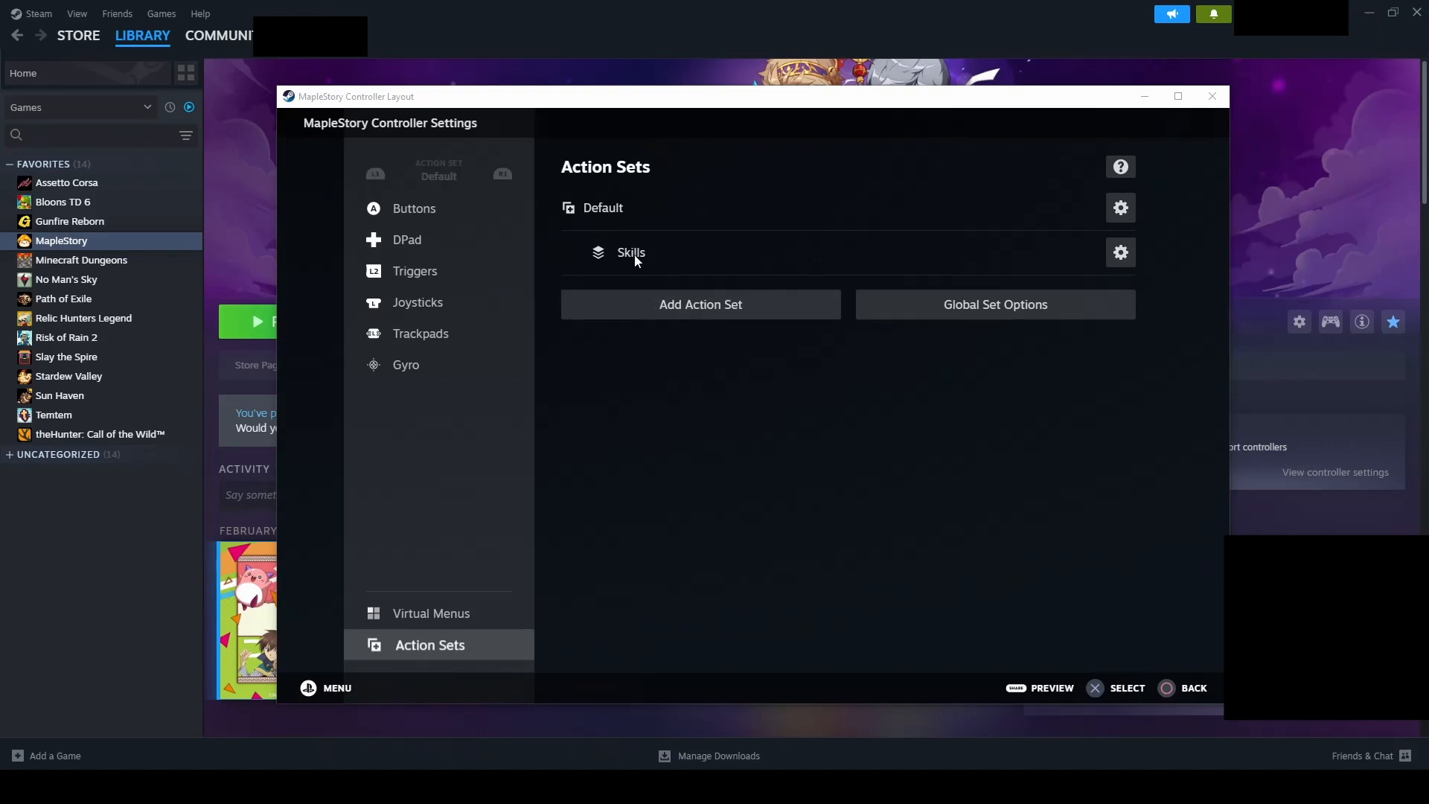
Inspect the Skills layer's inherited button and joystick bindings, then return to Default.
click(414, 207)
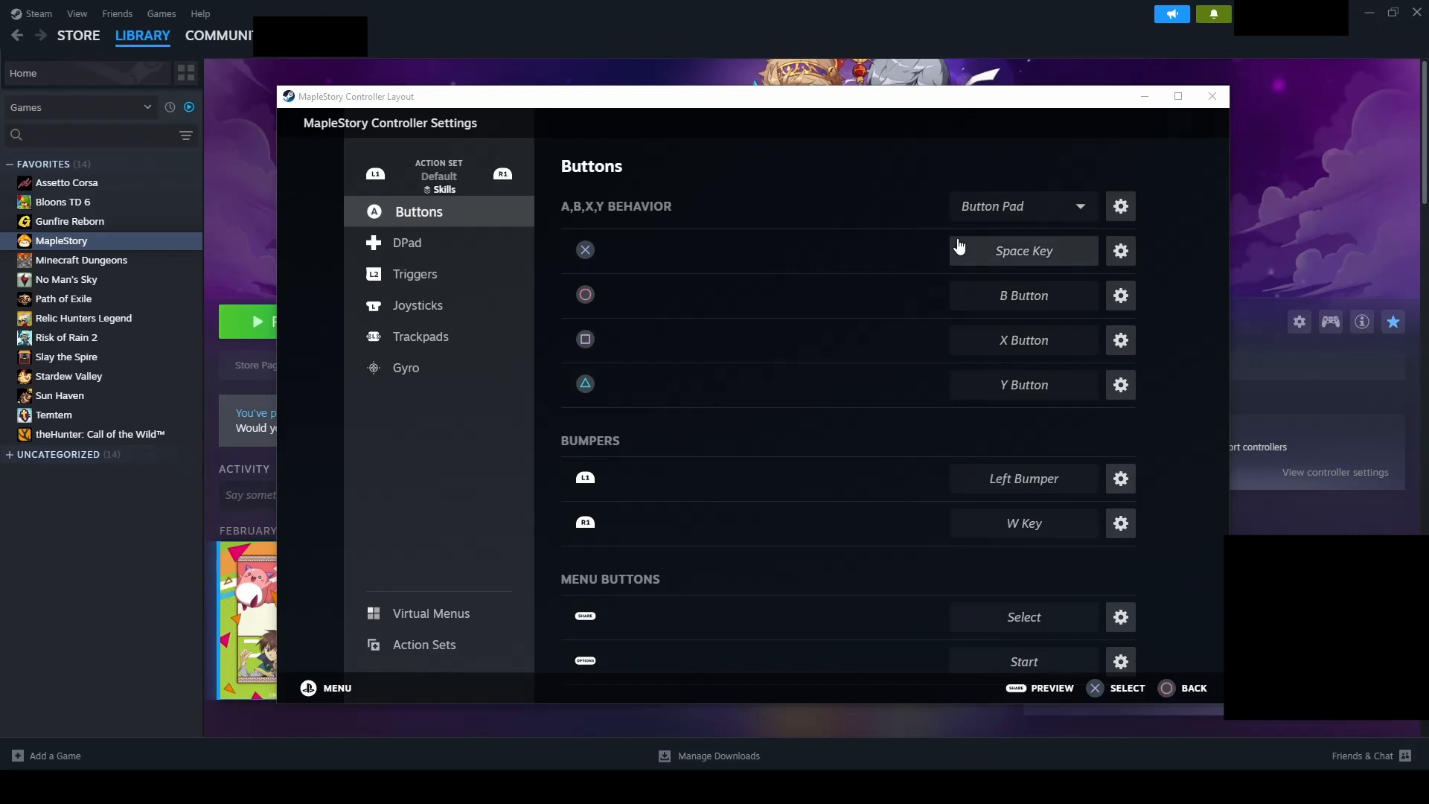
mouse_move(925, 379)
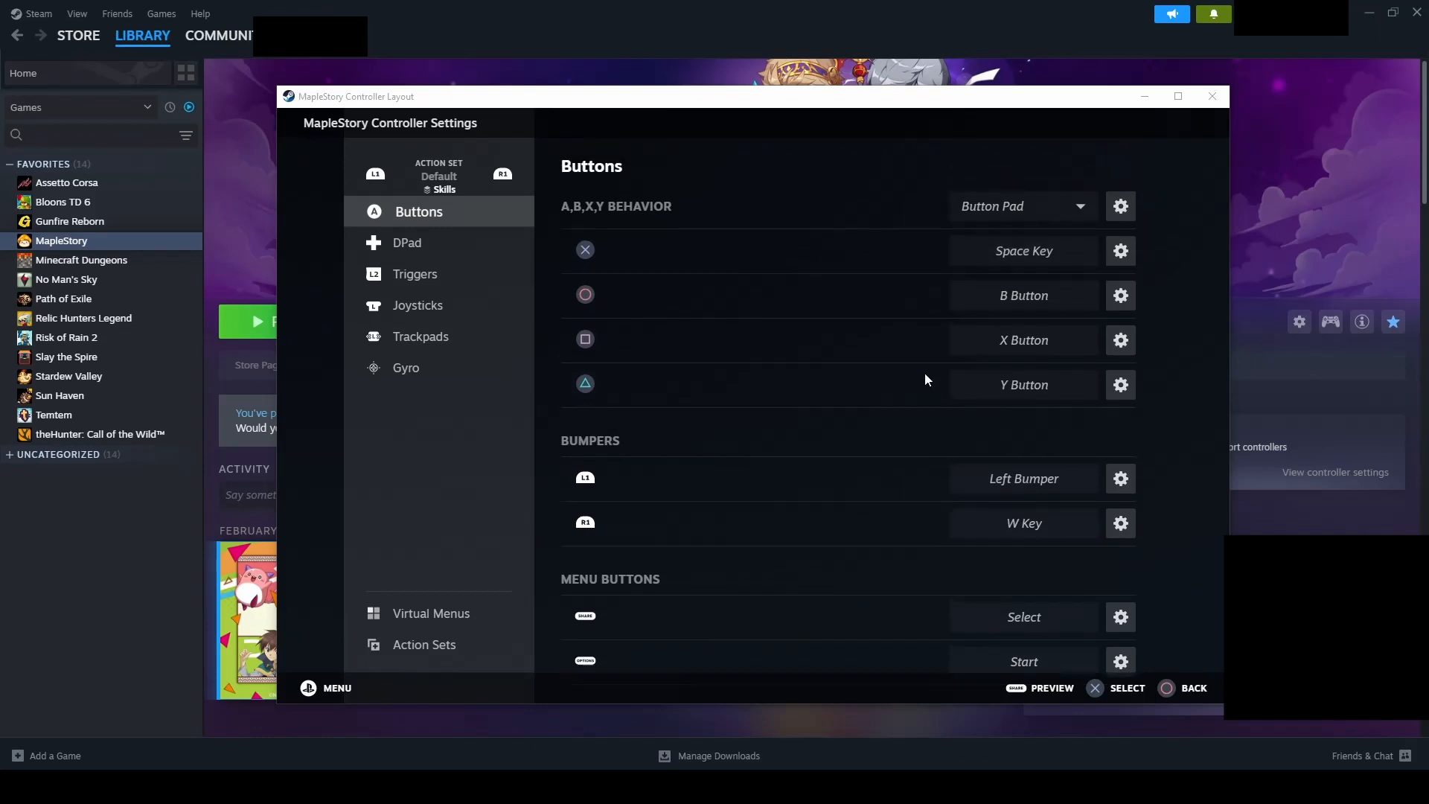
mouse_move(439, 247)
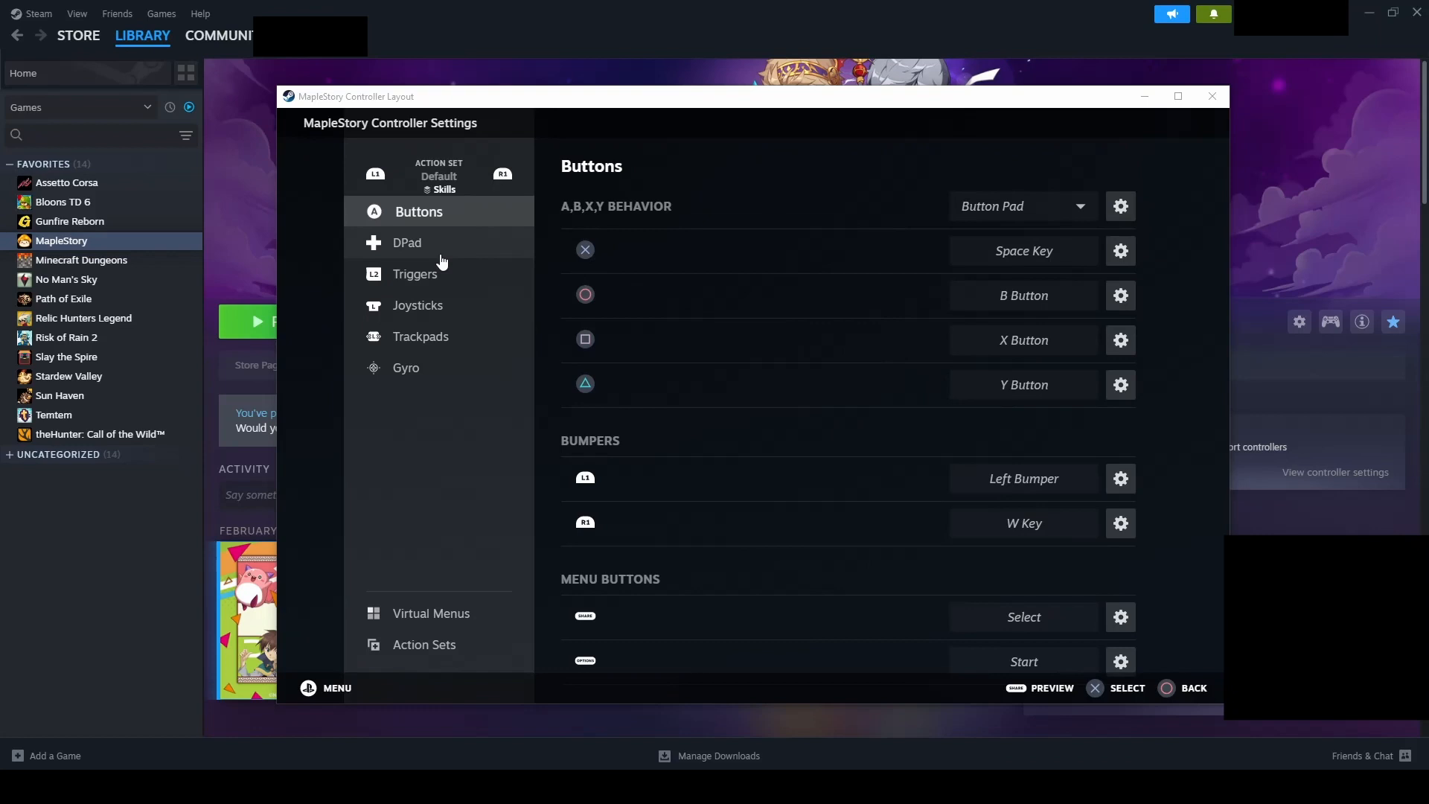
click(421, 305)
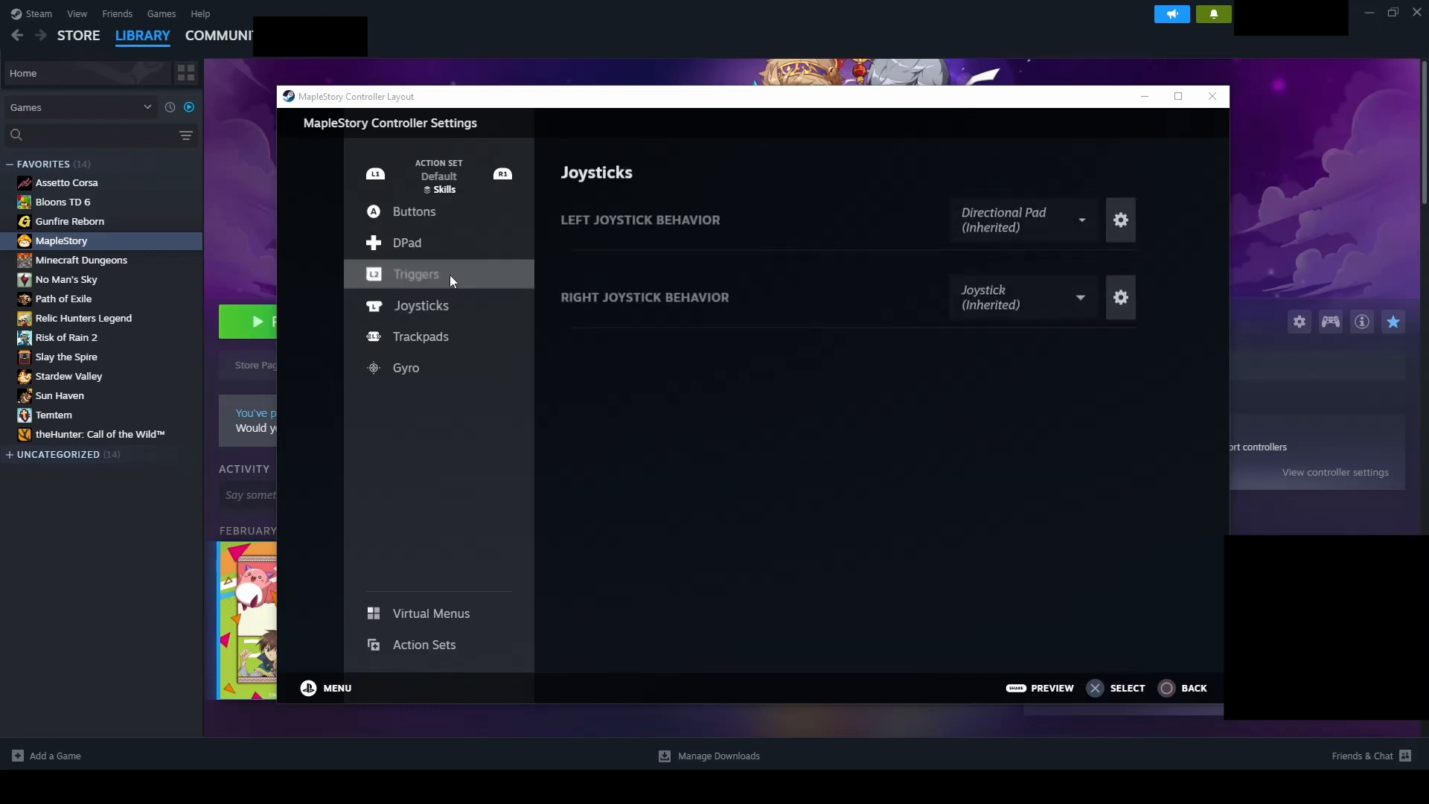
click(414, 211)
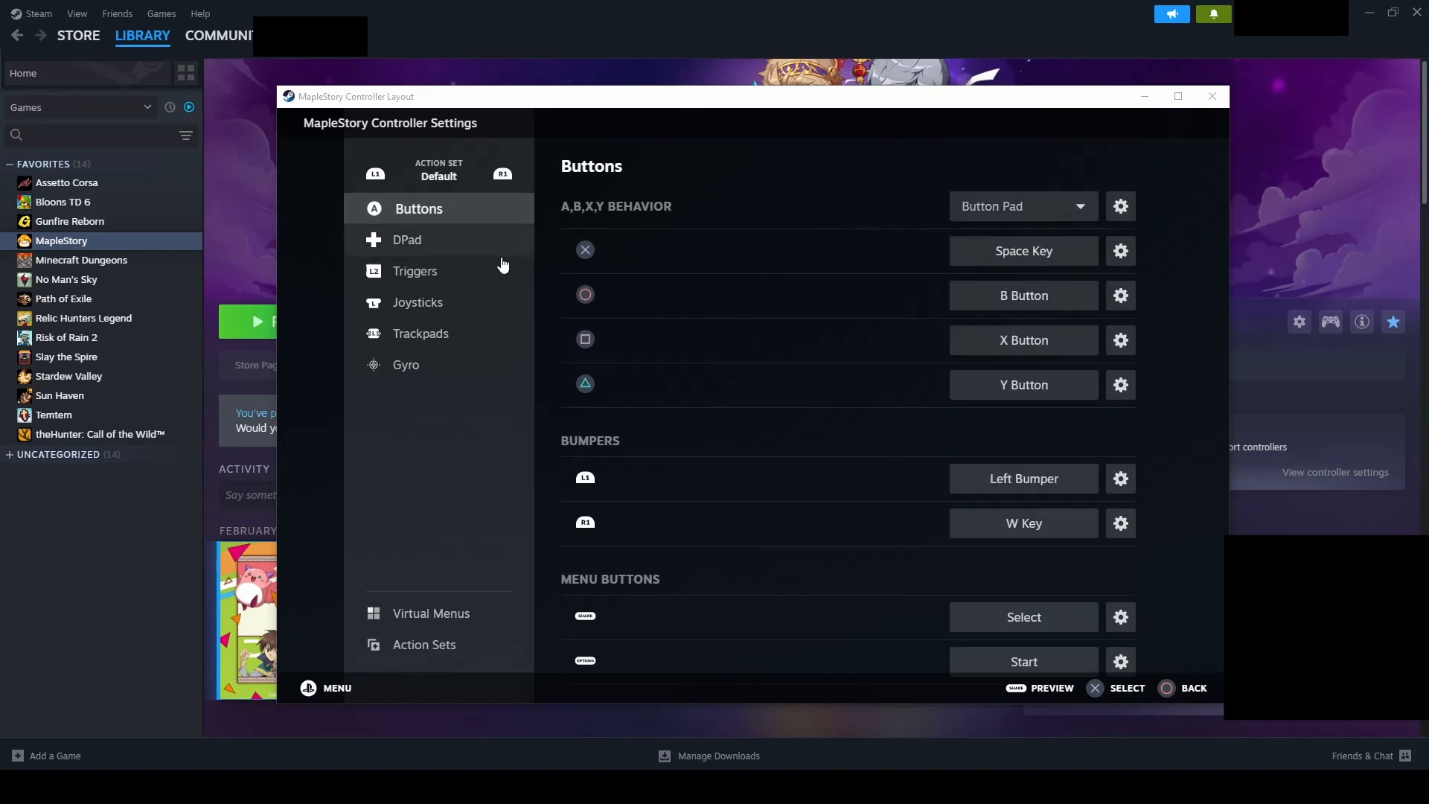
mouse_move(609, 308)
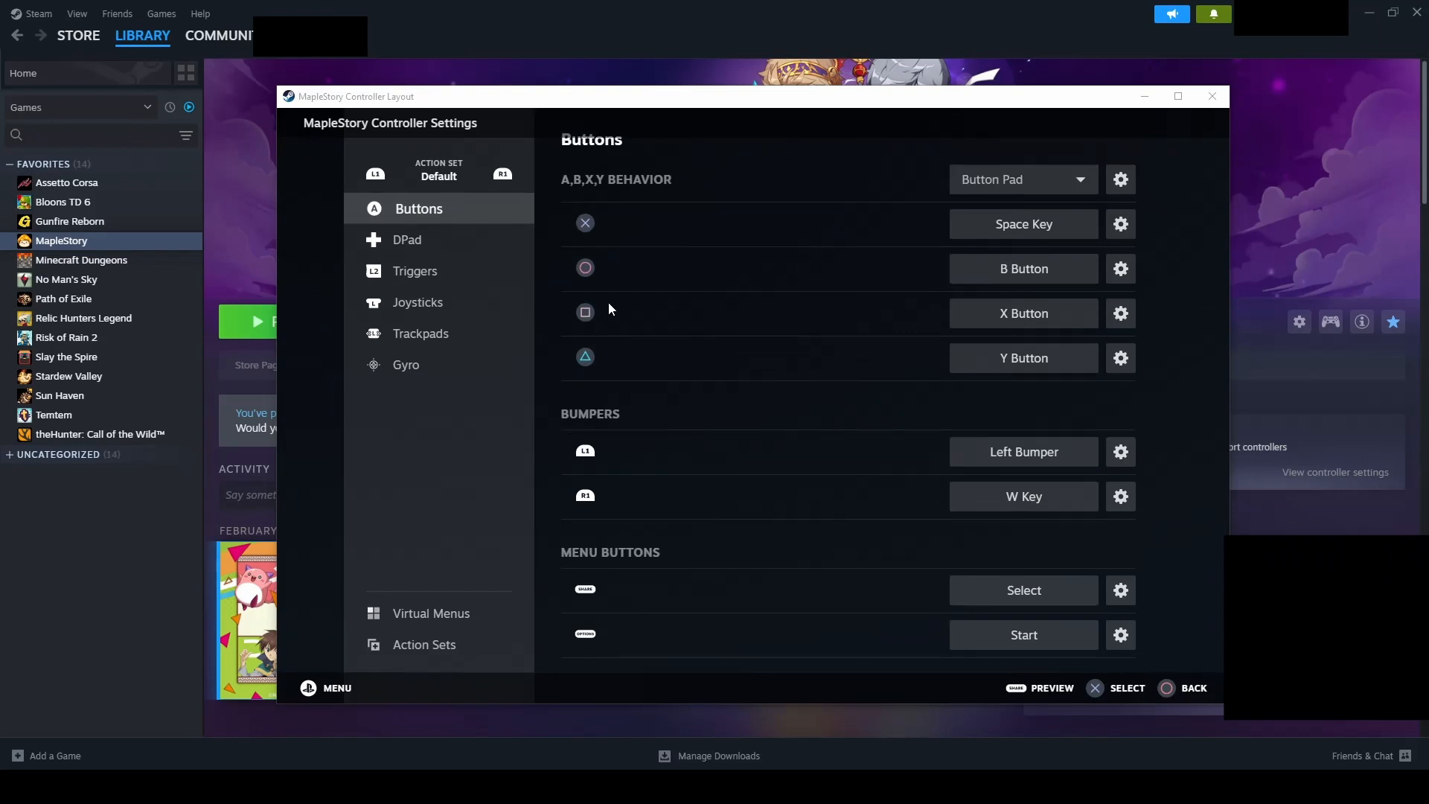
Bind Left Trigger Full Pull to Hold Action Set Layer with the Skills layer.
click(415, 270)
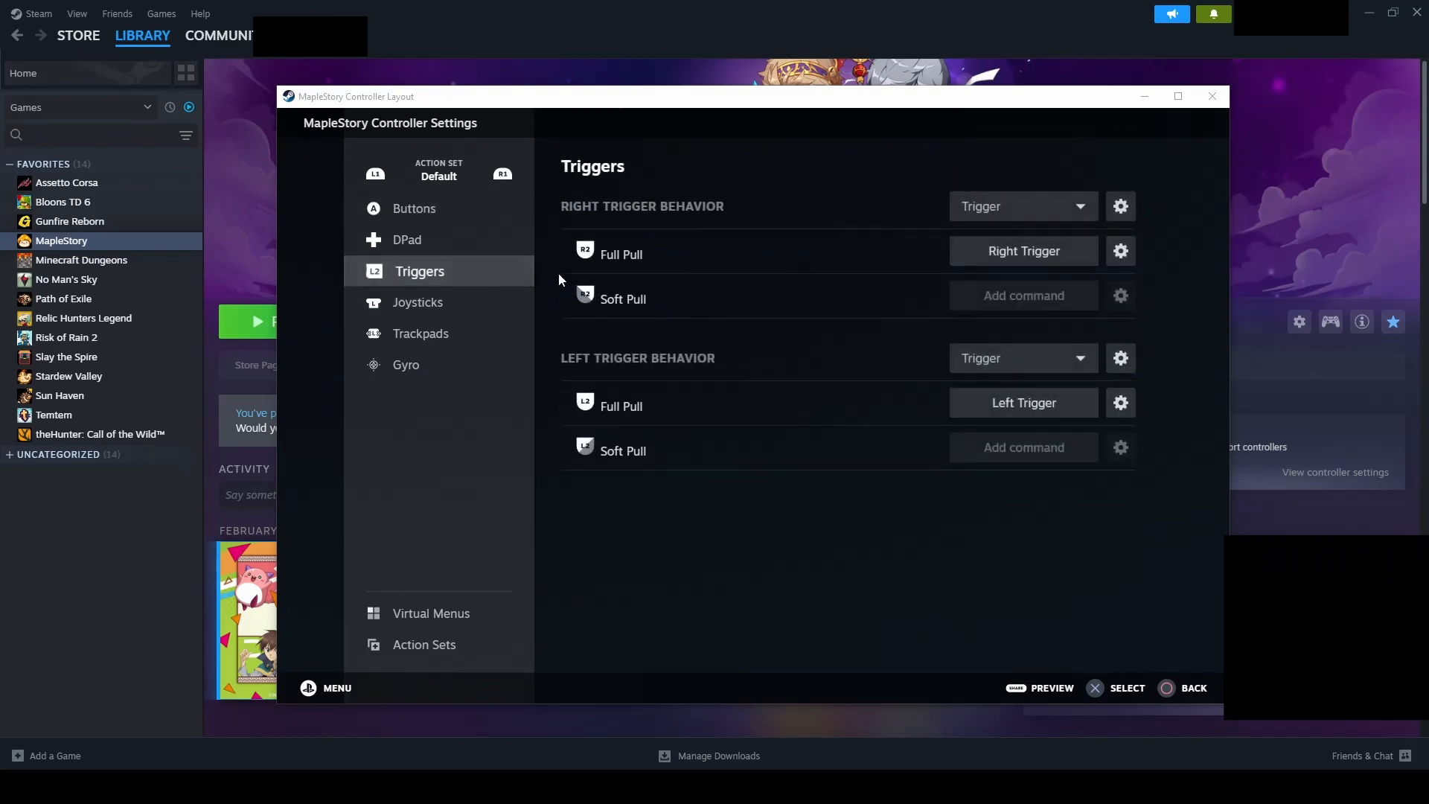
click(1022, 402)
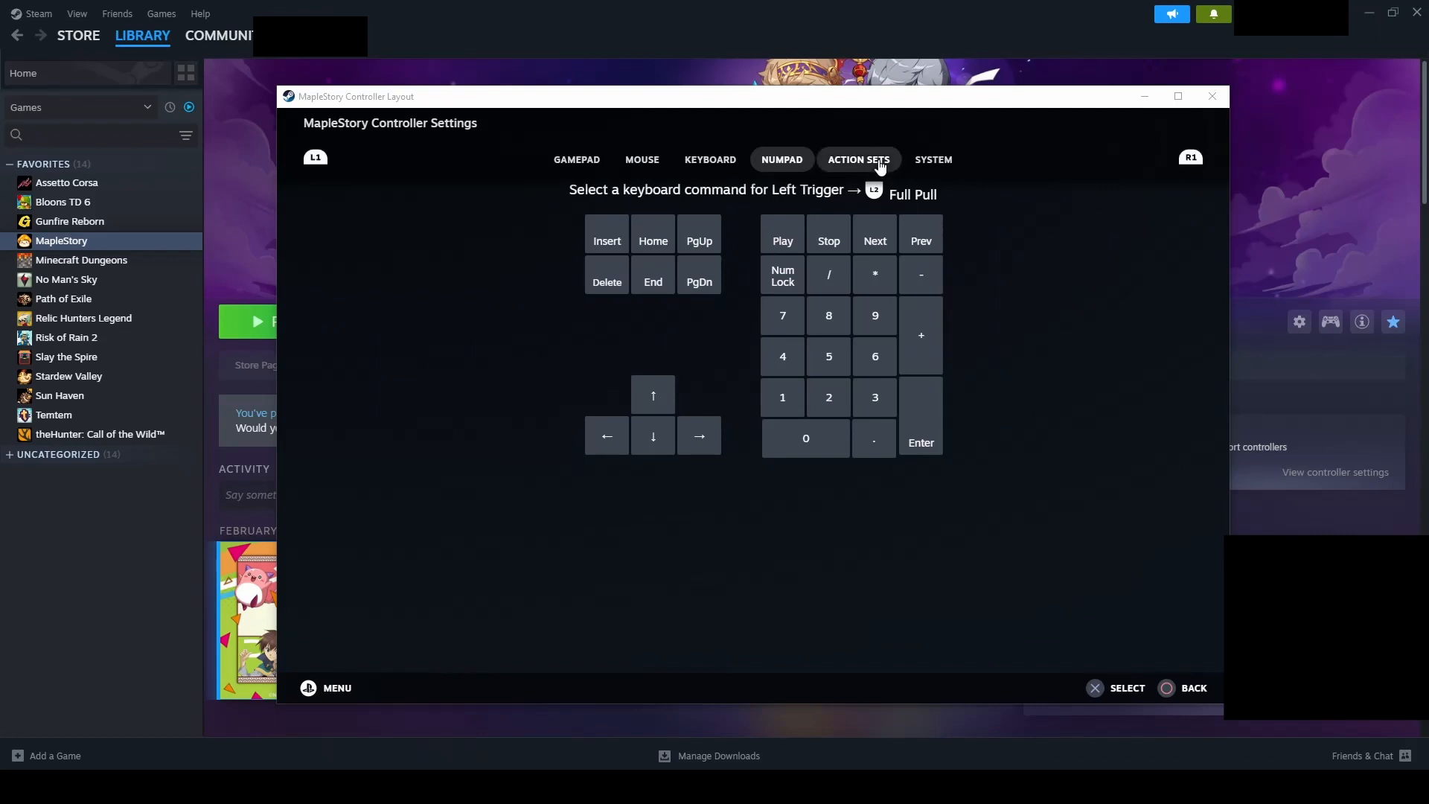
click(857, 159)
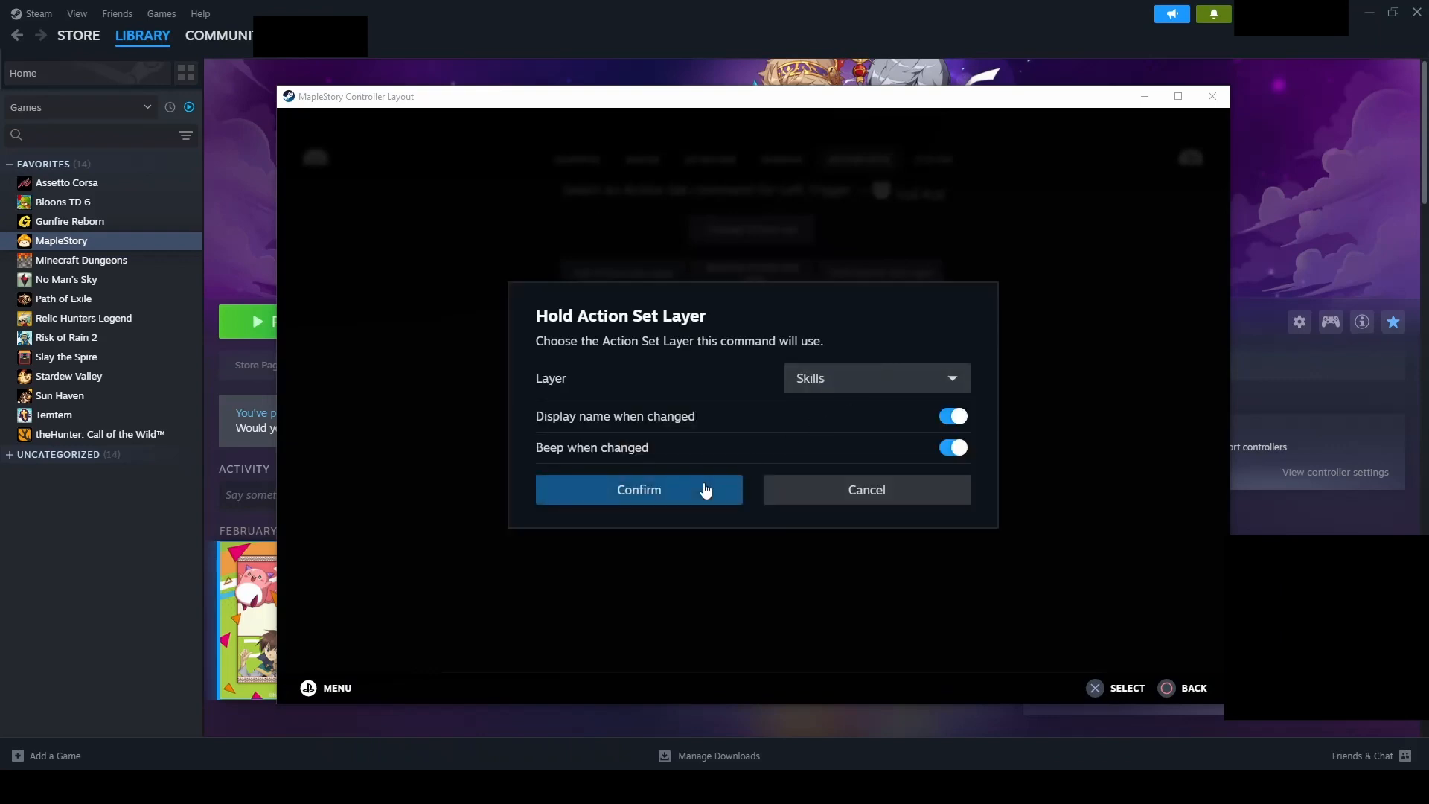
click(638, 490)
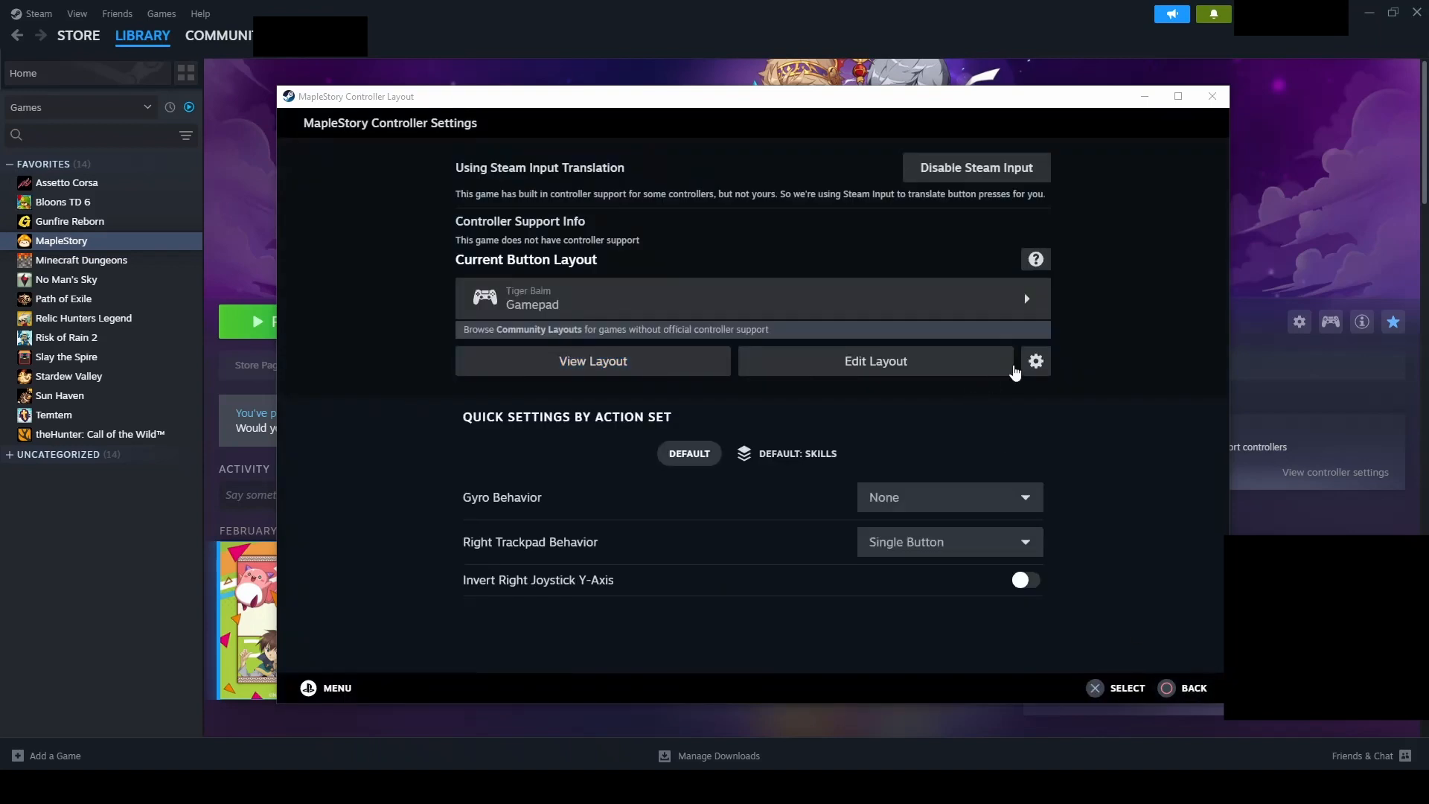
Export the layout as a New Personal Save titled 'Maplestory Controller'.
click(1035, 361)
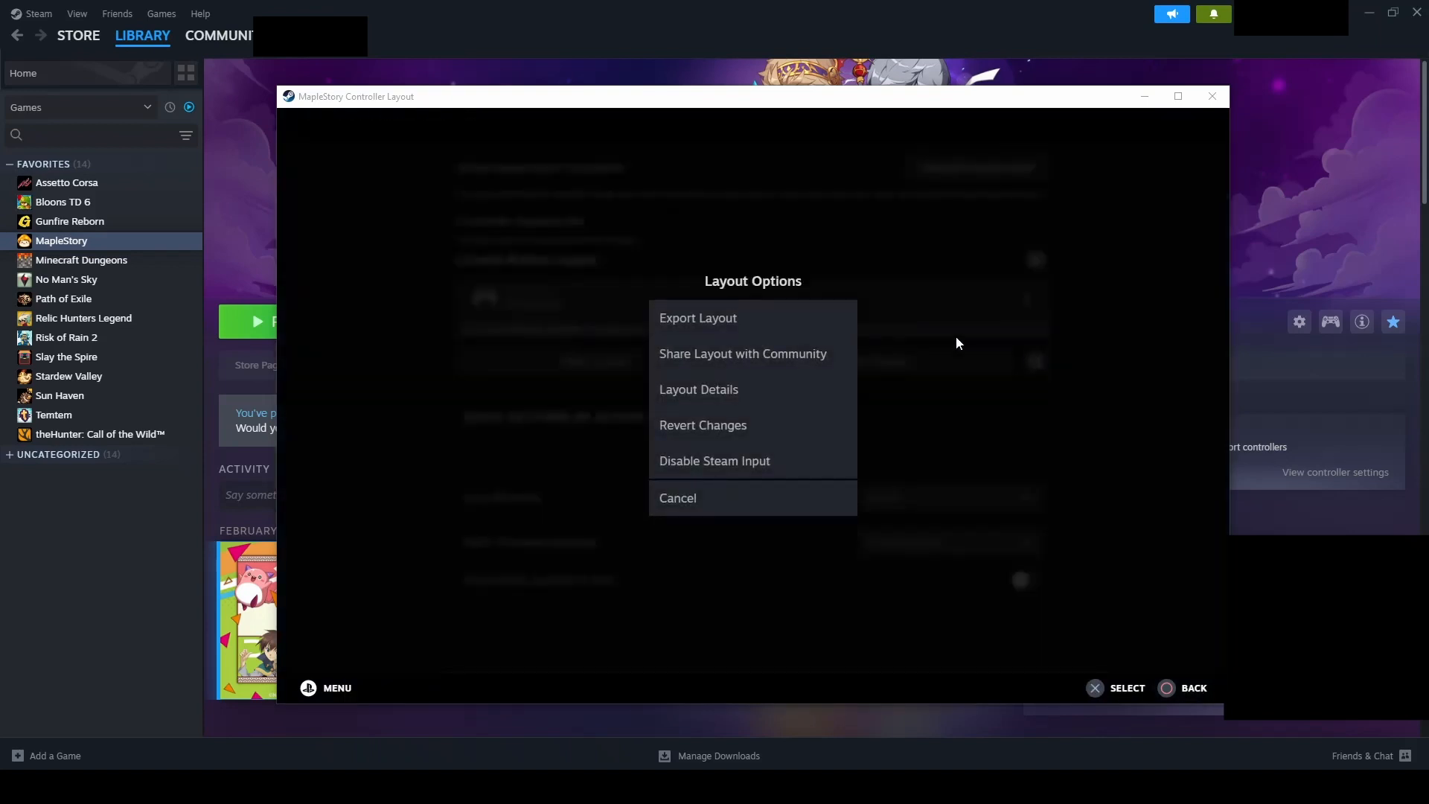
click(697, 318)
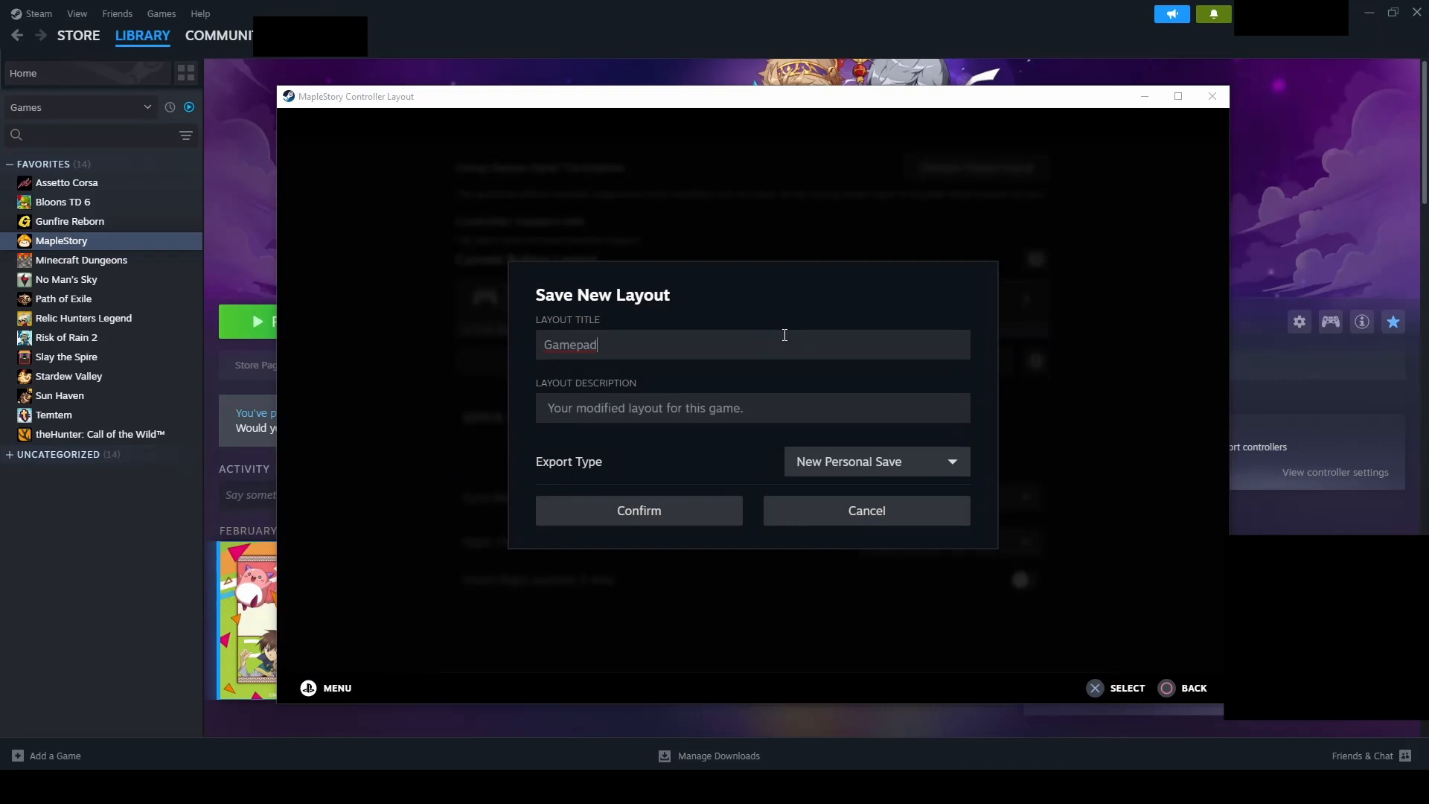
text(Maplest)
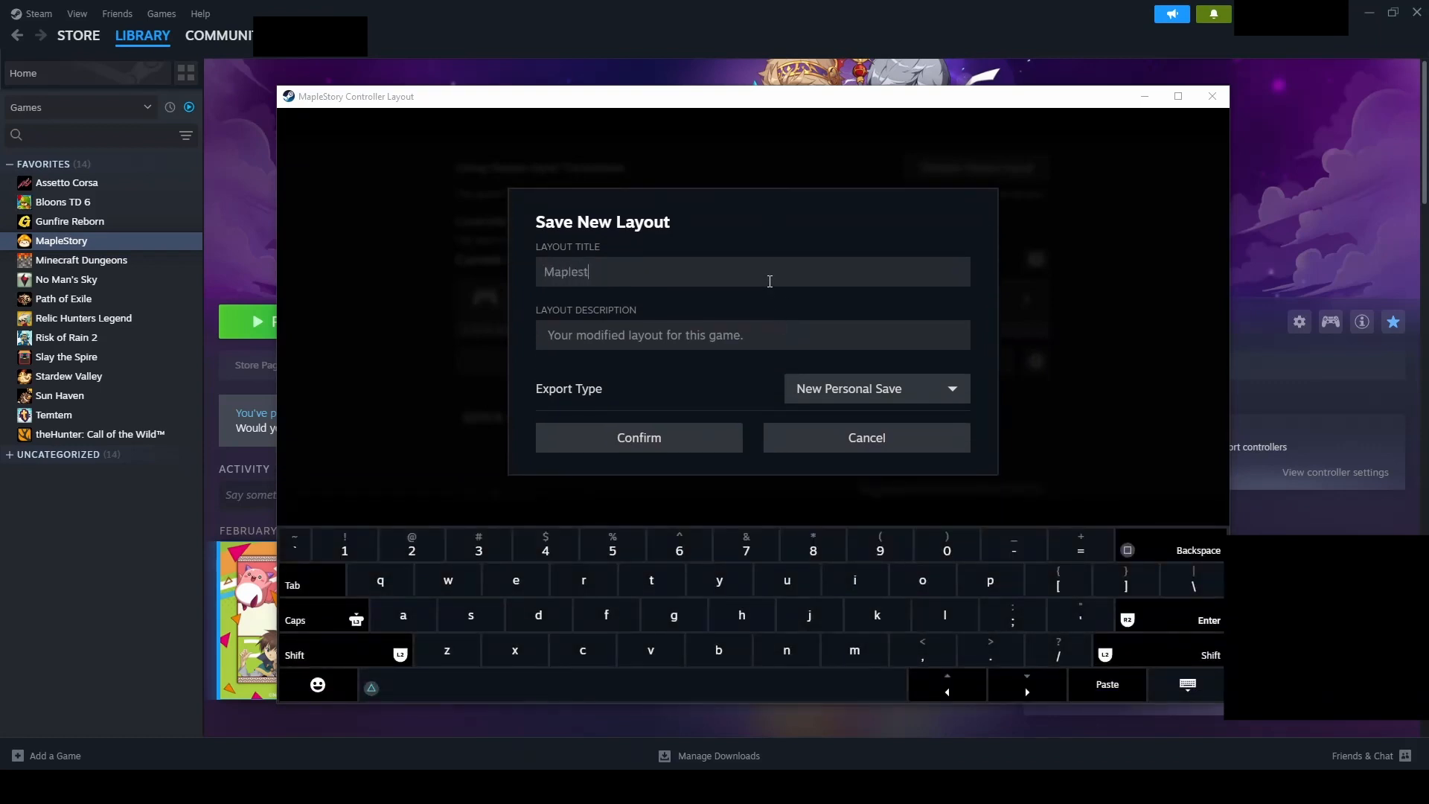
text(ory Controller)
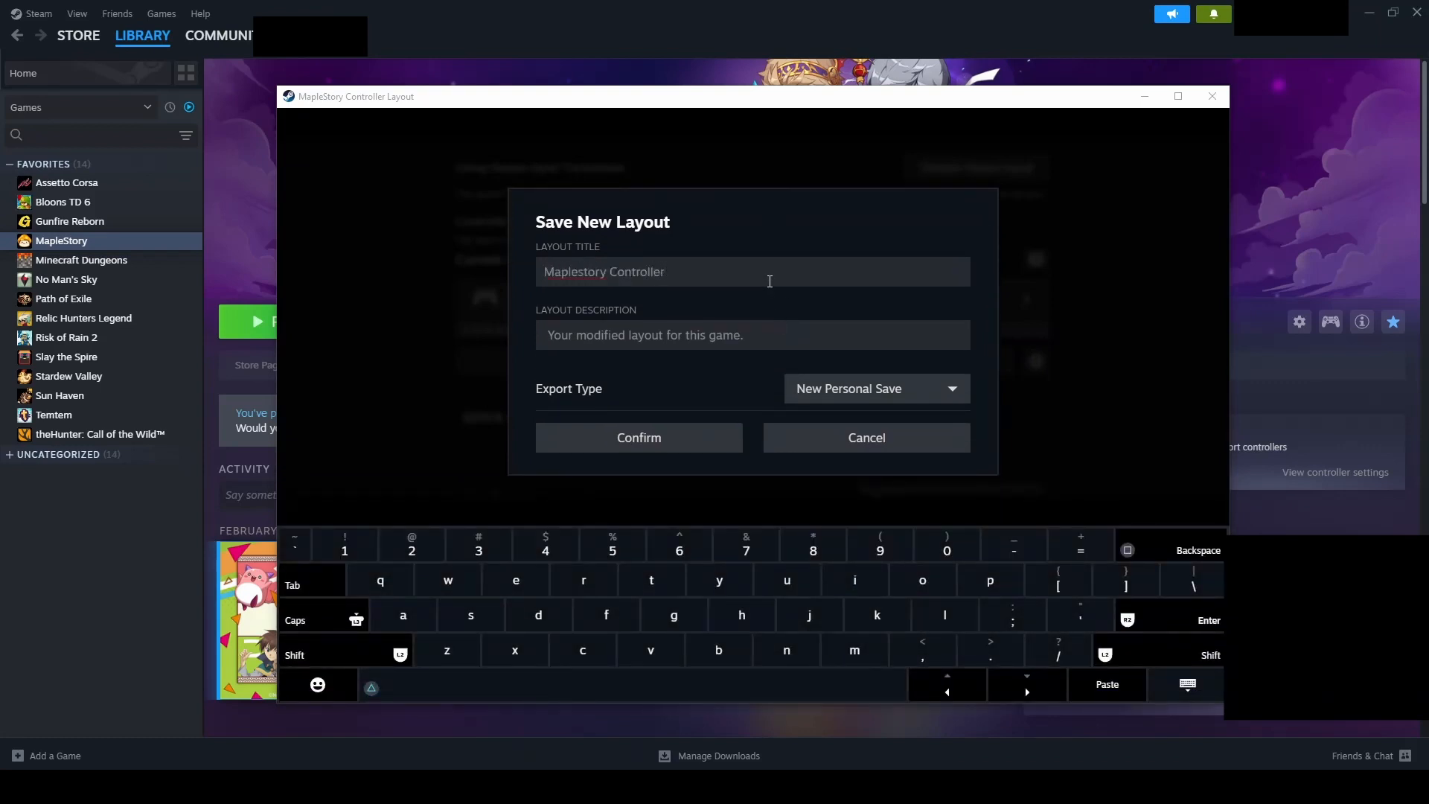